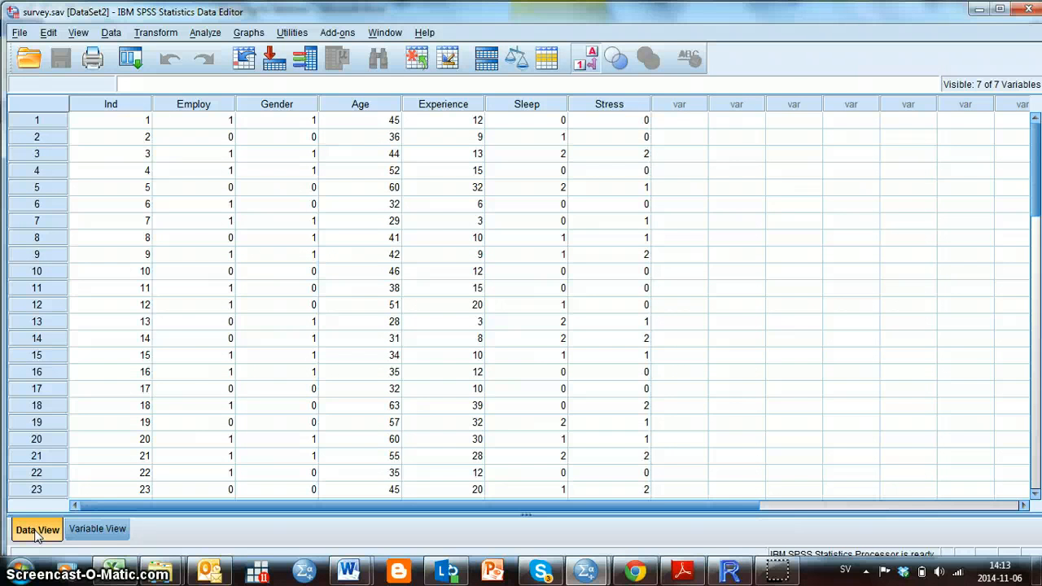
mouse_move(225, 389)
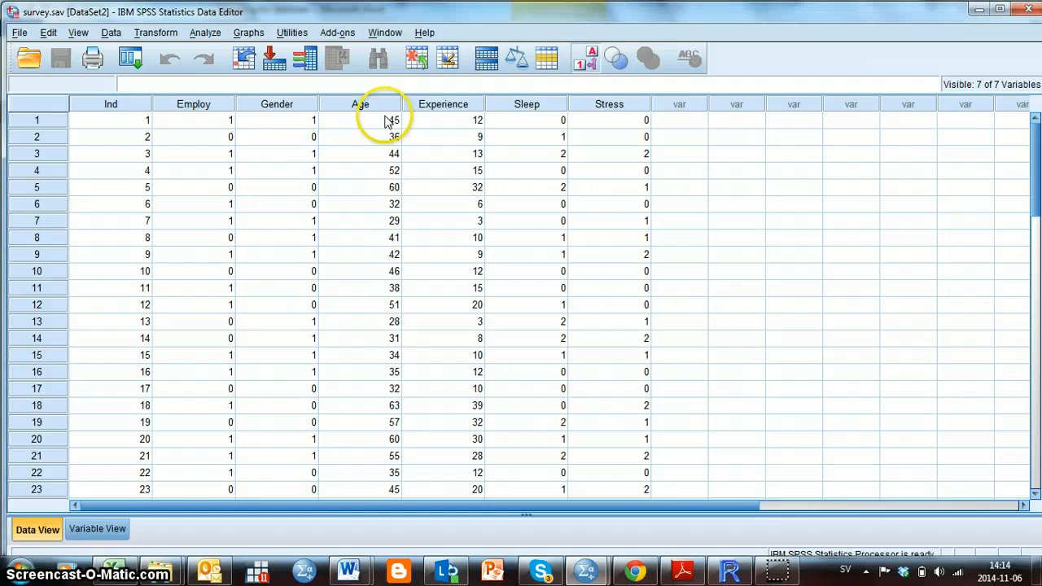
mouse_move(444, 118)
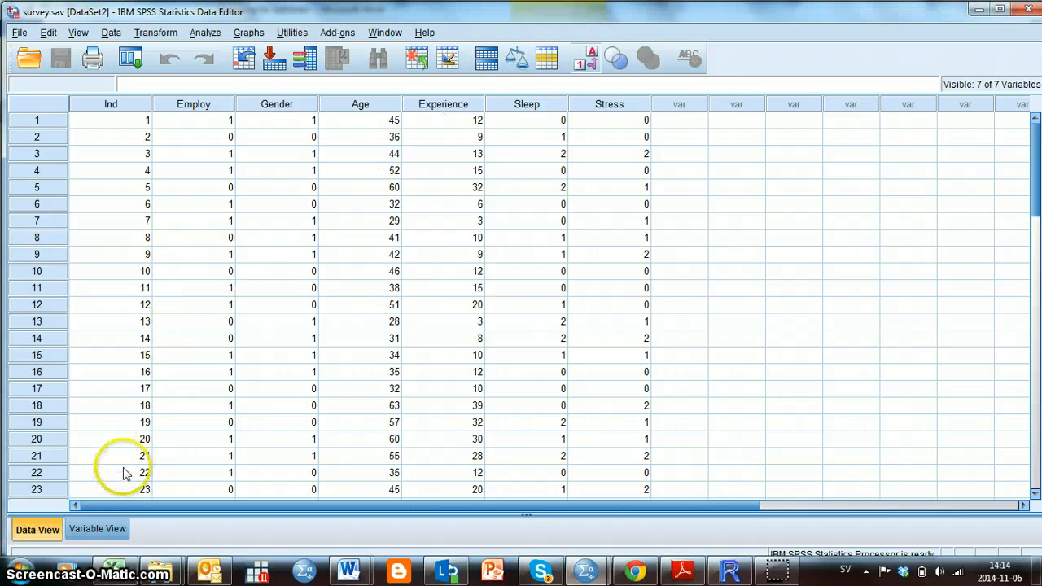
In Variable View, label the Employ variable 'Employment type'
click(97, 530)
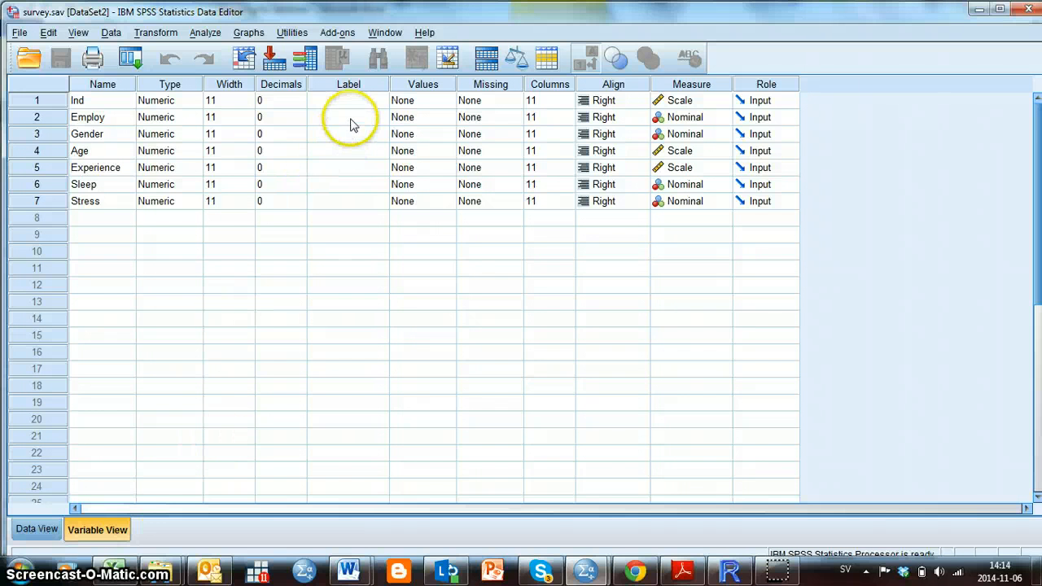
click(348, 117)
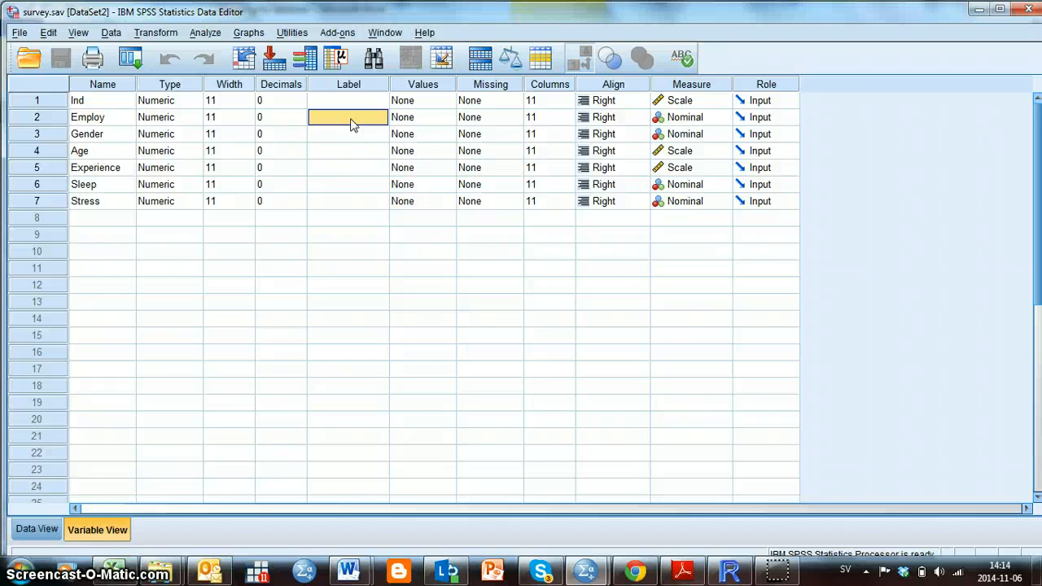
text(Employm)
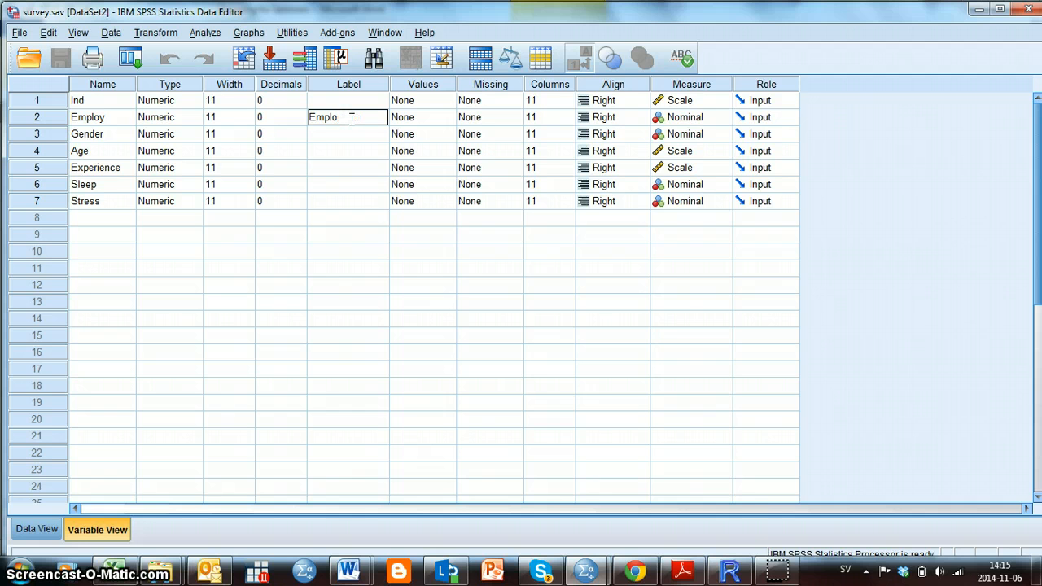
text(yment)
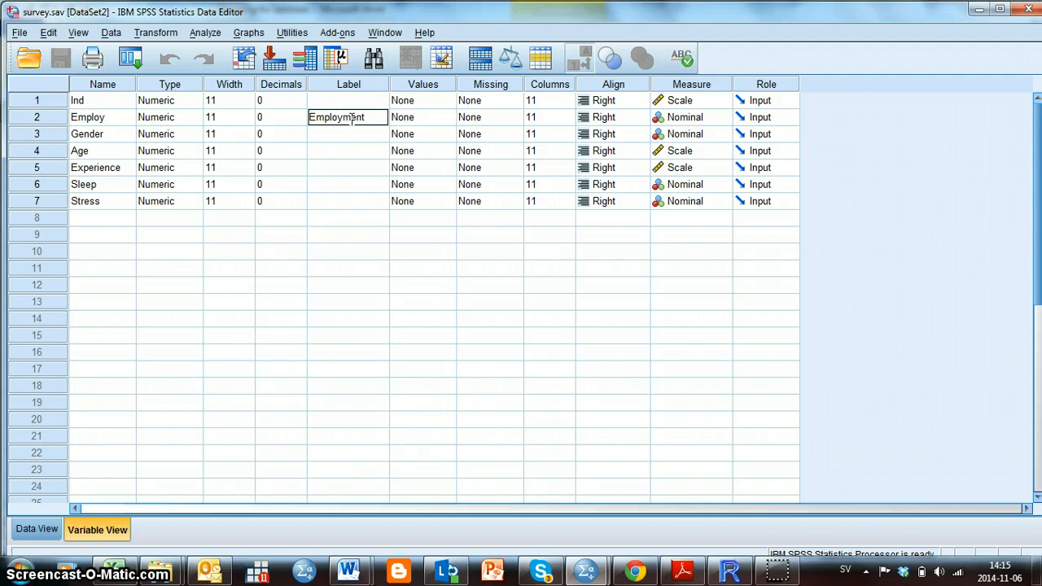
text(type)
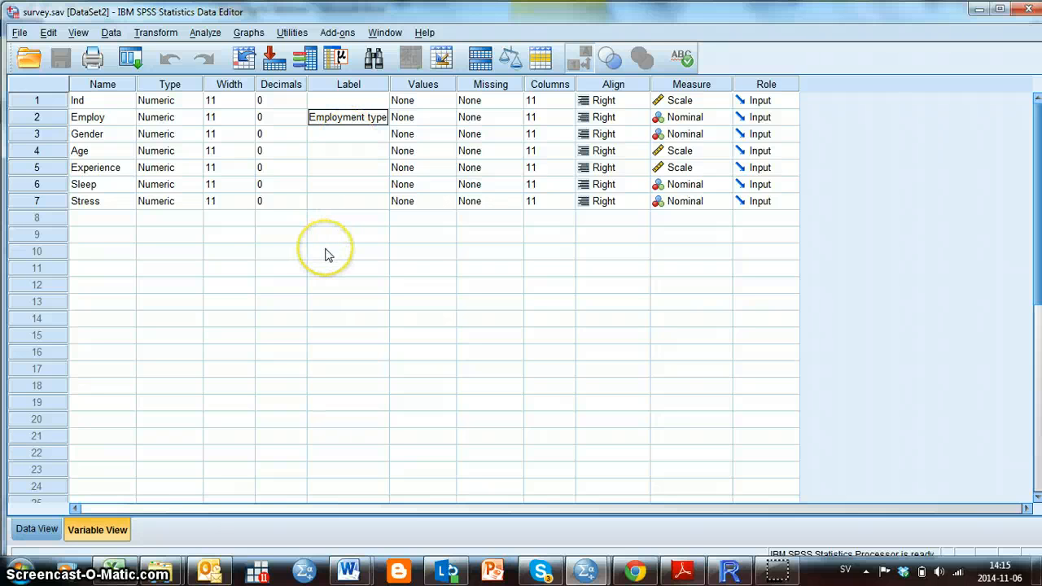
click(348, 252)
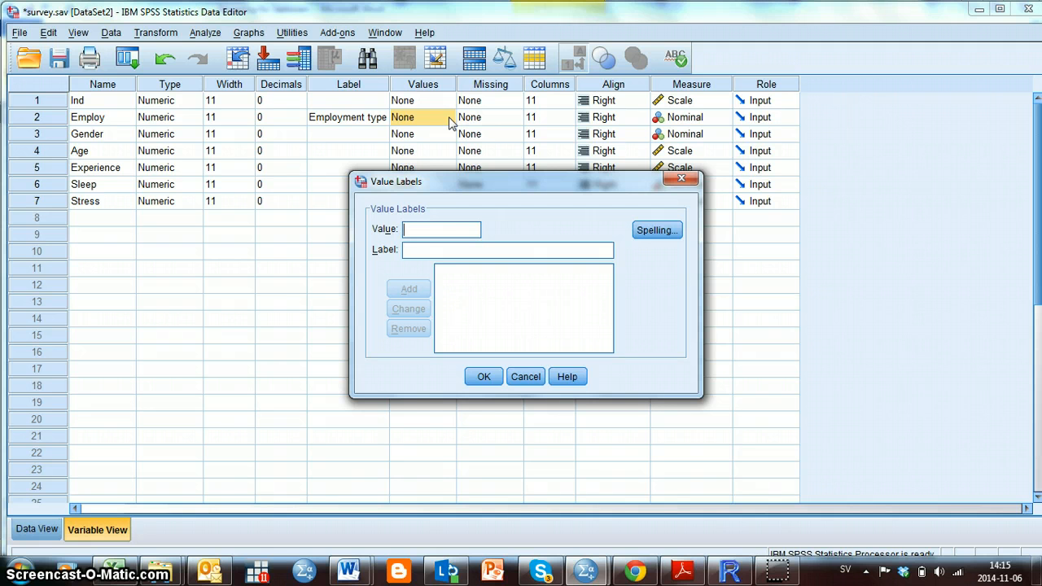
mouse_move(440, 182)
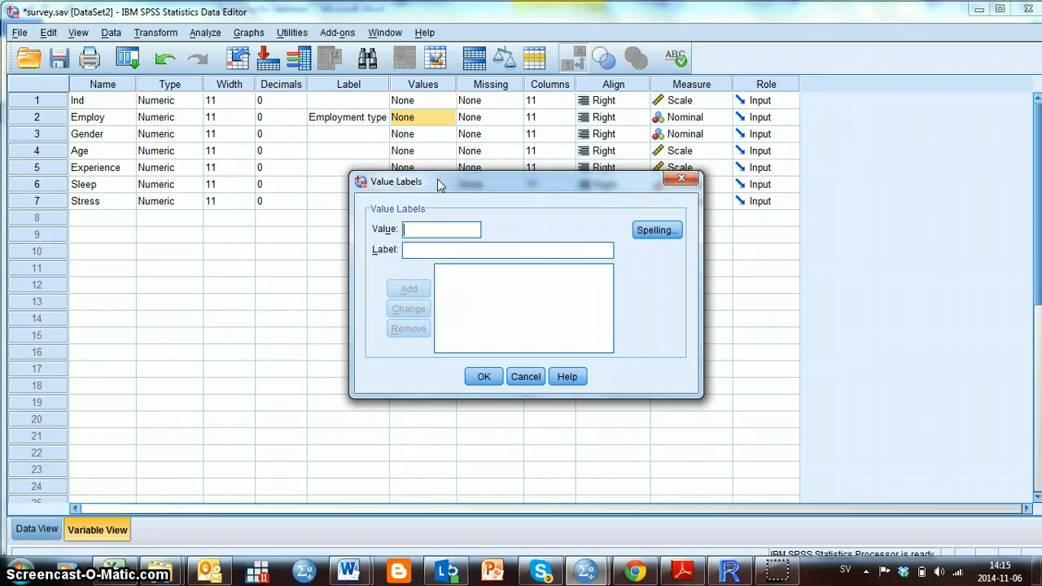
mouse_move(435, 200)
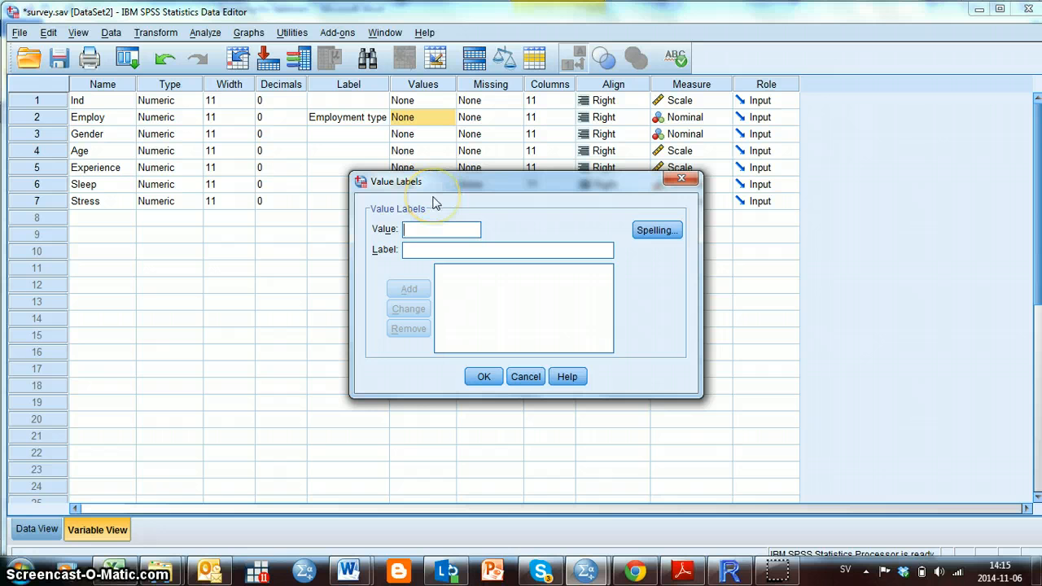
Add Employ value labels 0 = Part time and 1 = Full time, and confirm
click(441, 229)
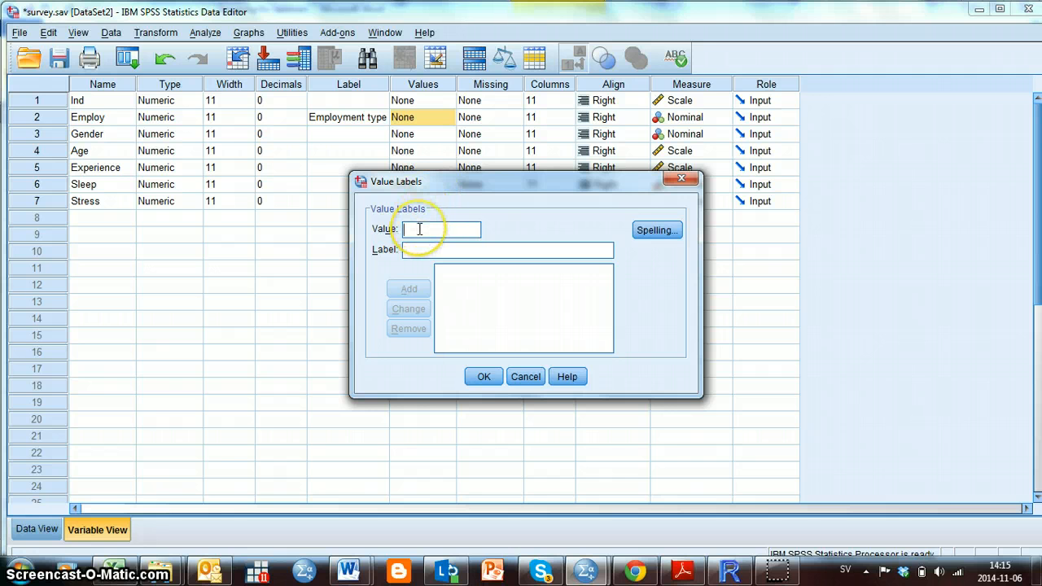
text(0)
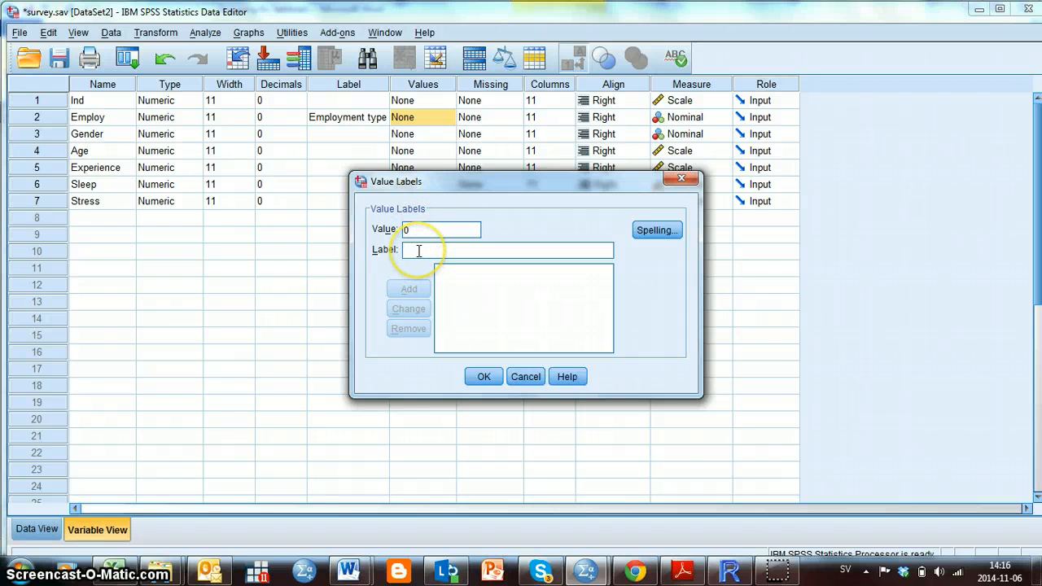
text(Part time)
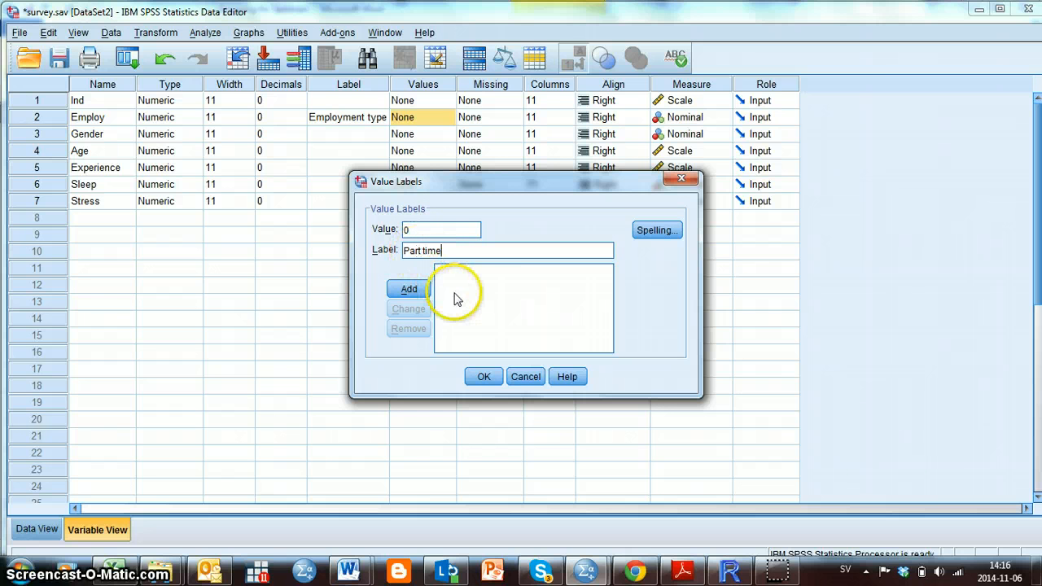
click(408, 289)
text(1)
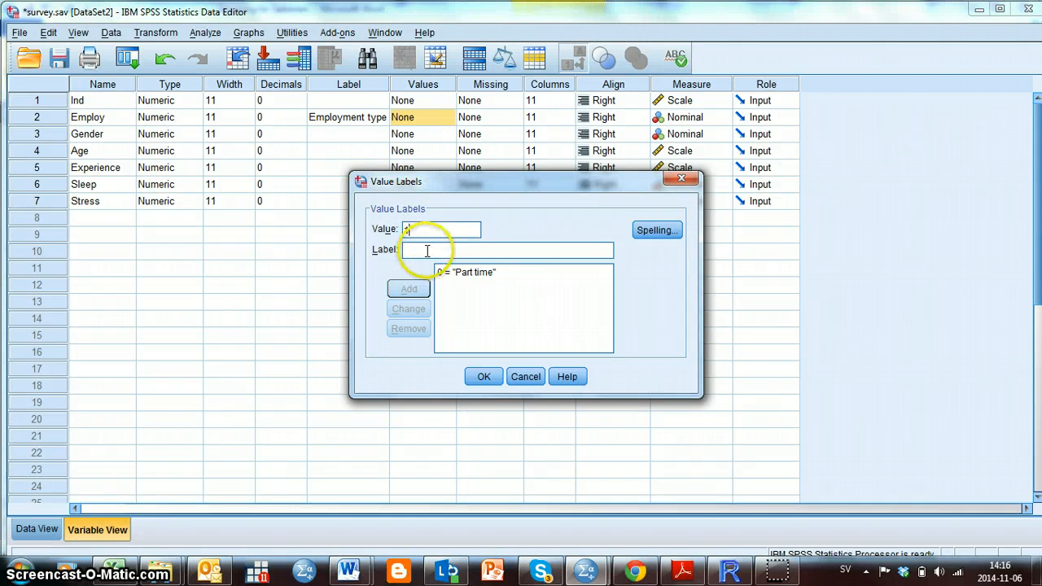
text(Full time)
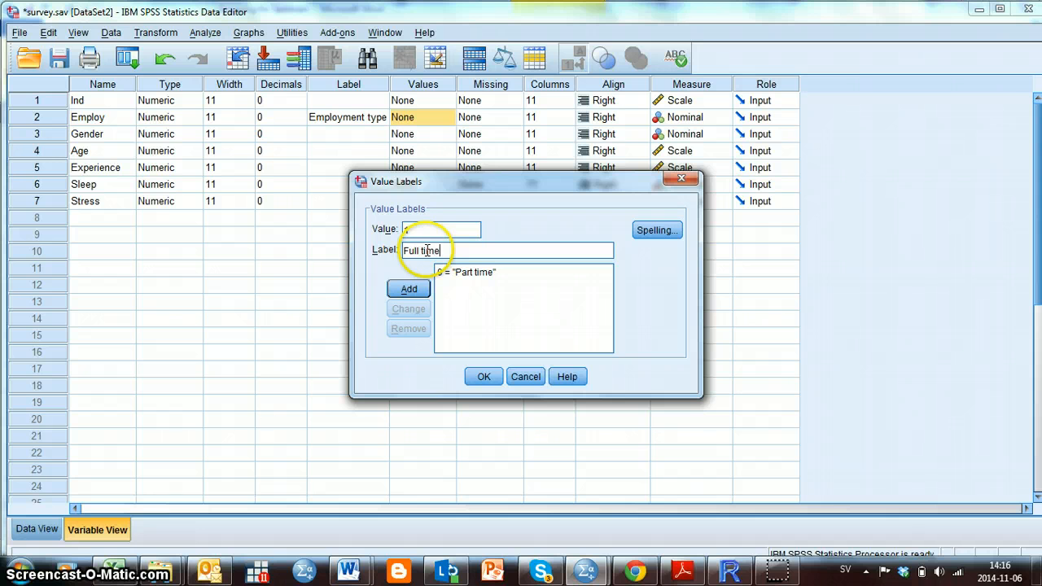
click(409, 289)
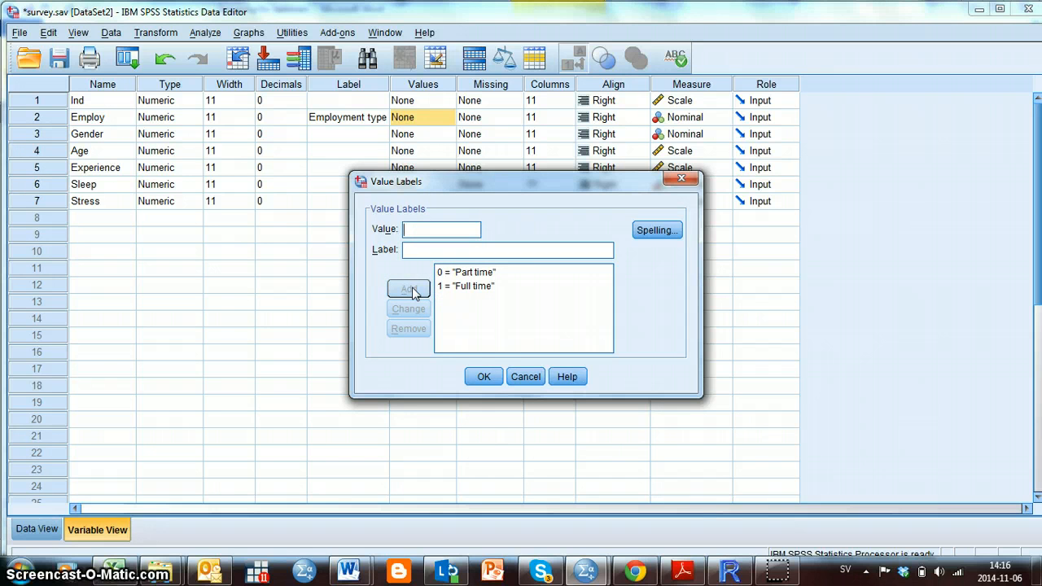
click(483, 376)
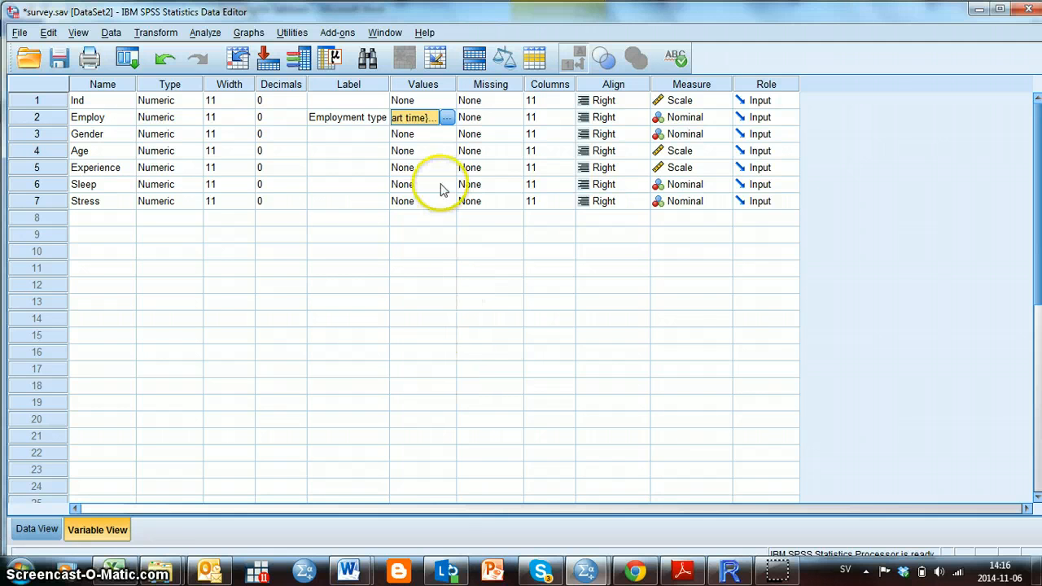
Give Gender the value labels 0 = male and 1 = female, and confirm
click(447, 117)
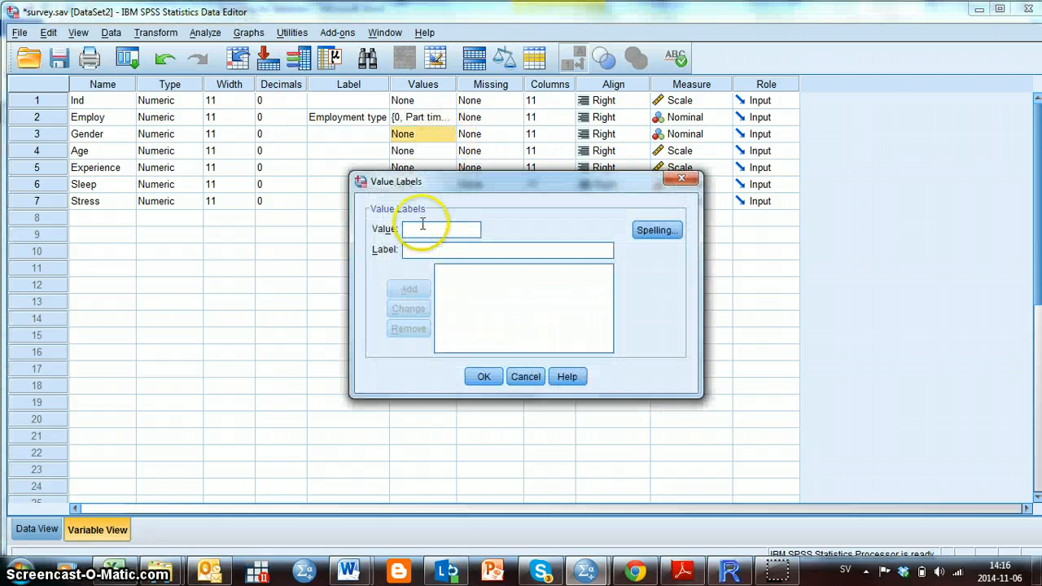
click(441, 228)
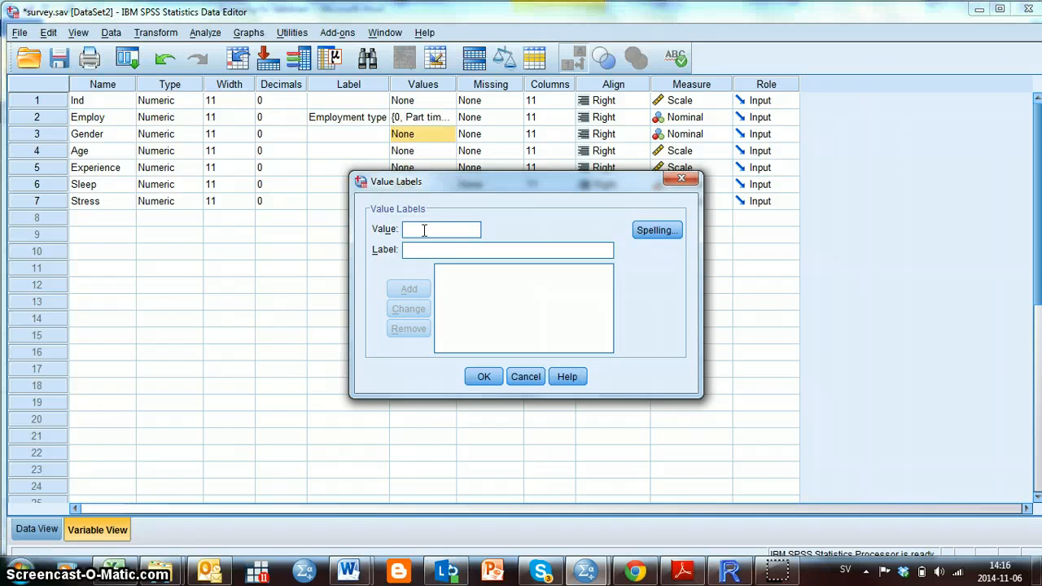
text(0)
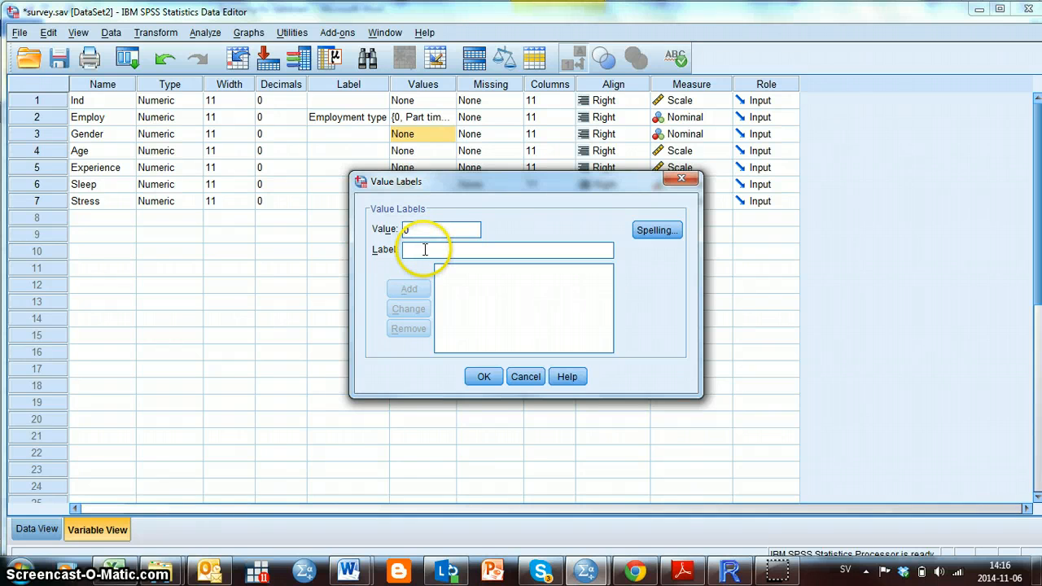
text(male)
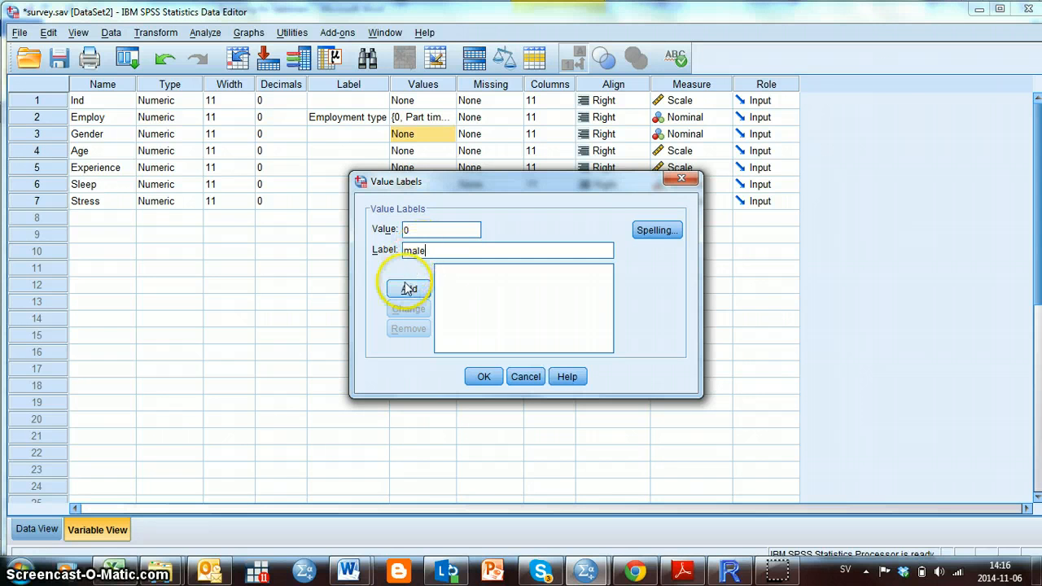
click(408, 289)
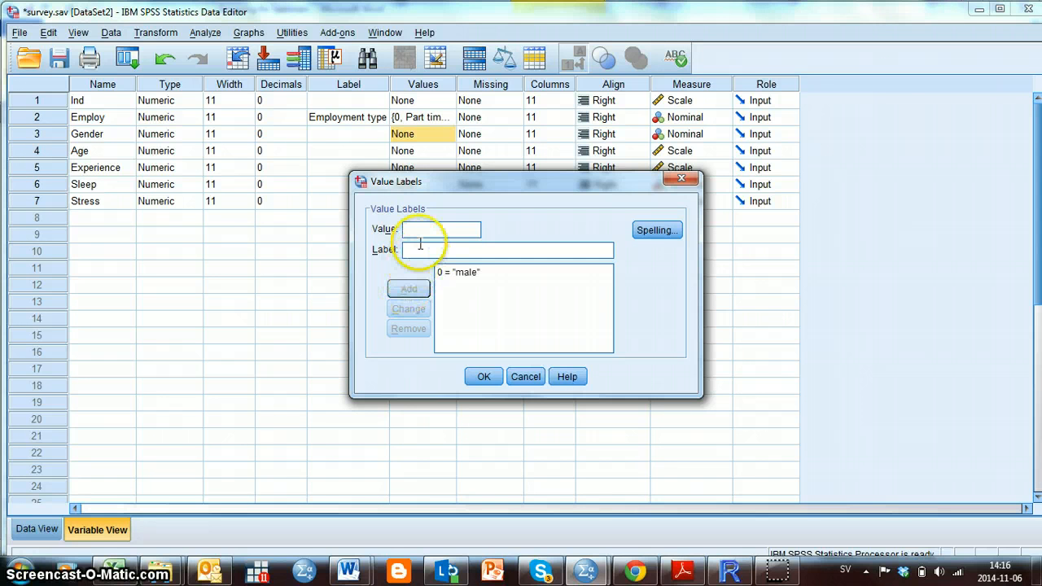
text(1)
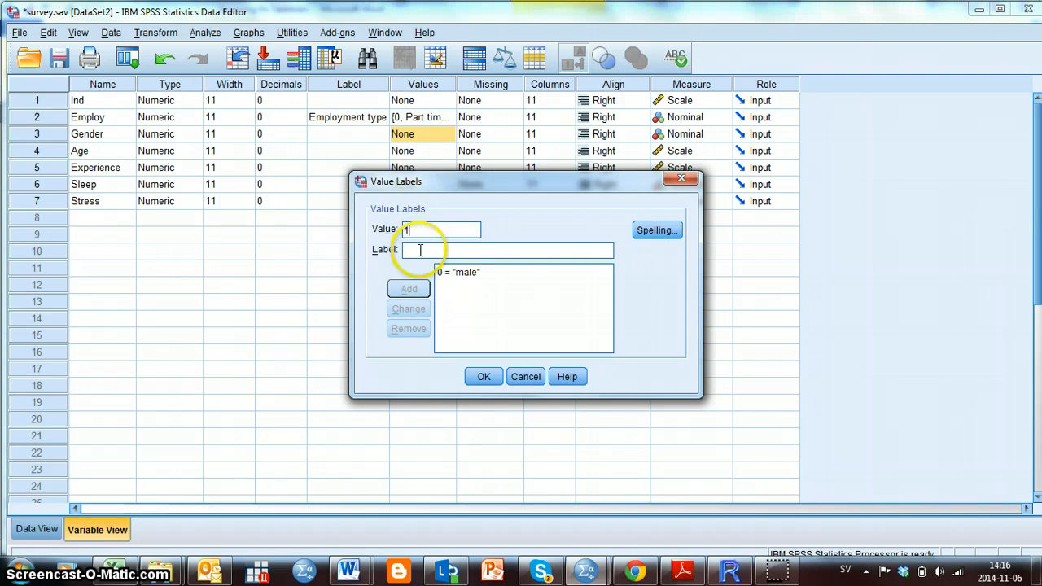
text(1)
click(507, 250)
text(female)
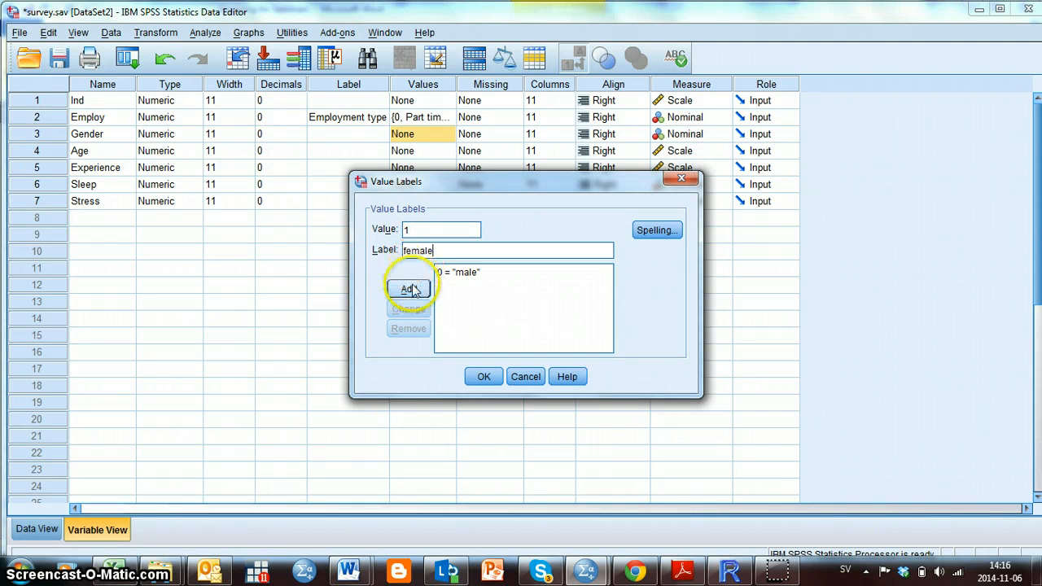
click(408, 289)
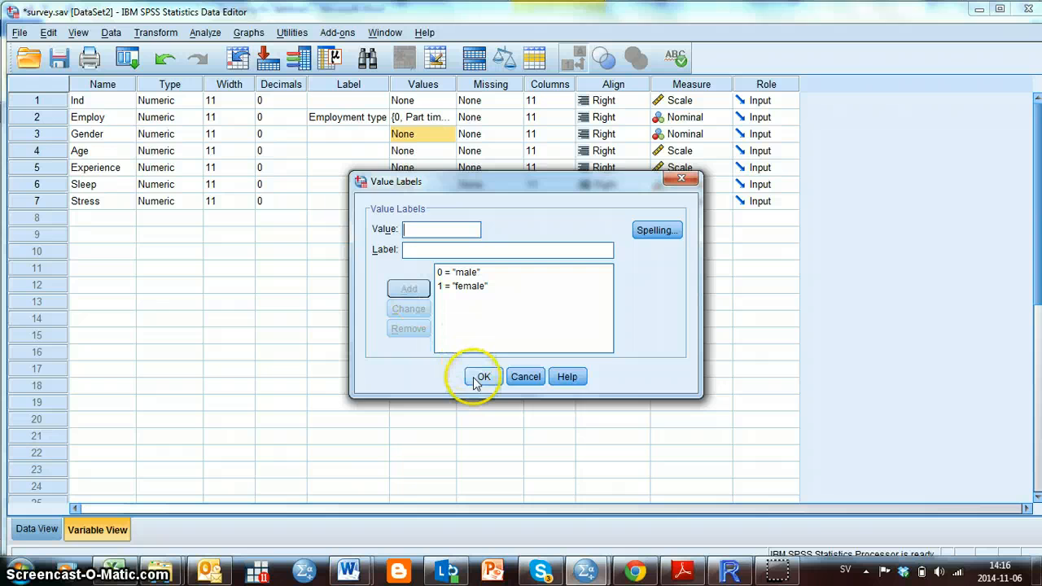
click(482, 376)
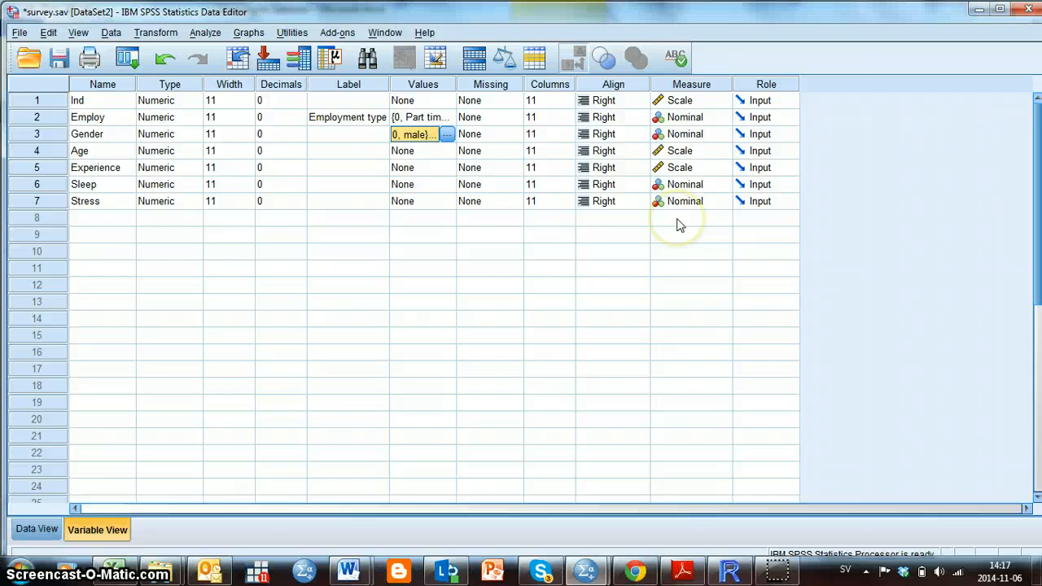
mouse_move(686, 229)
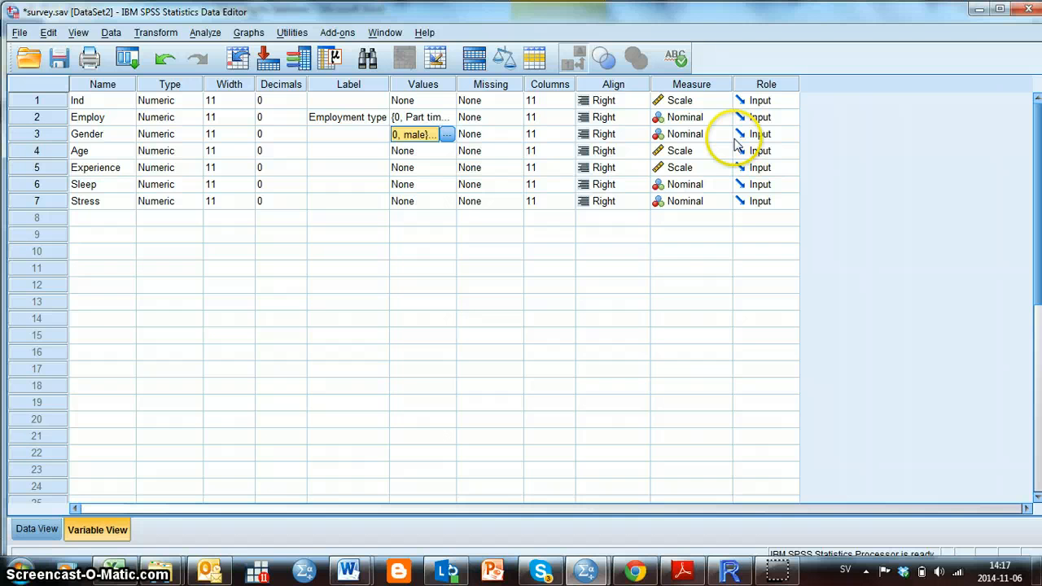
mouse_move(715, 122)
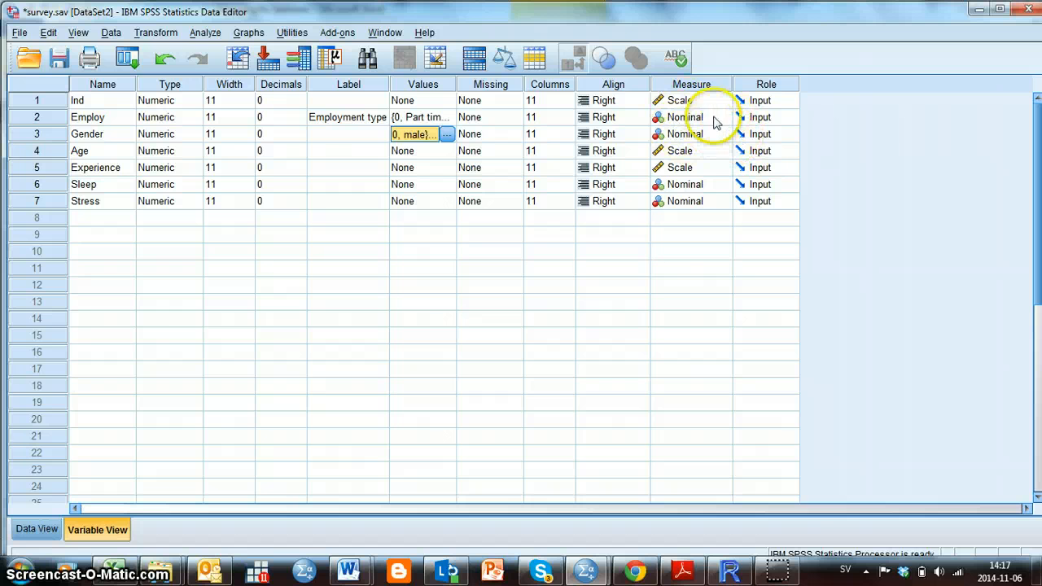
mouse_move(702, 145)
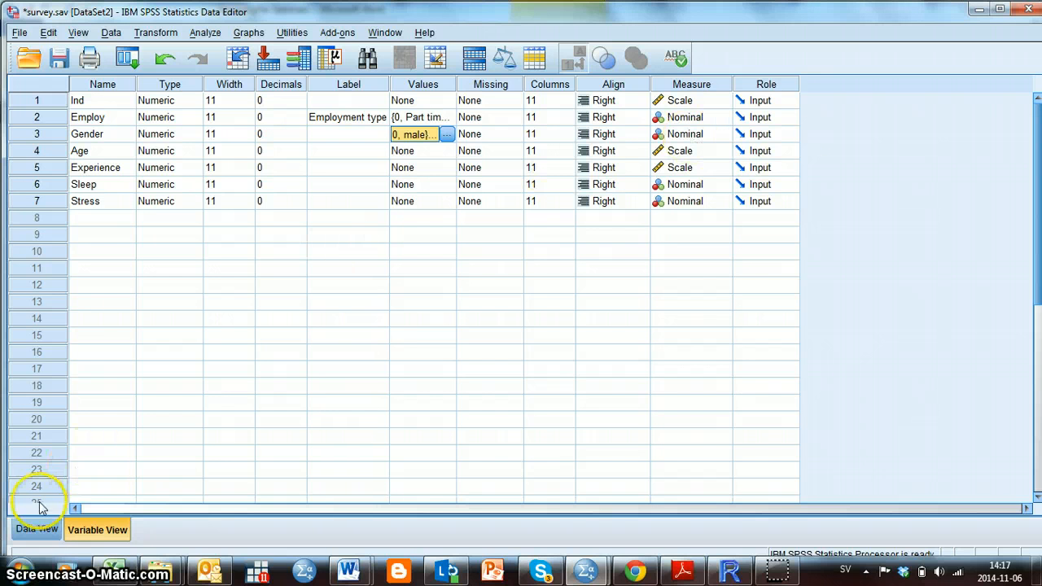
Return to Data View and open the Analyze > Descriptive Statistics menu
click(37, 529)
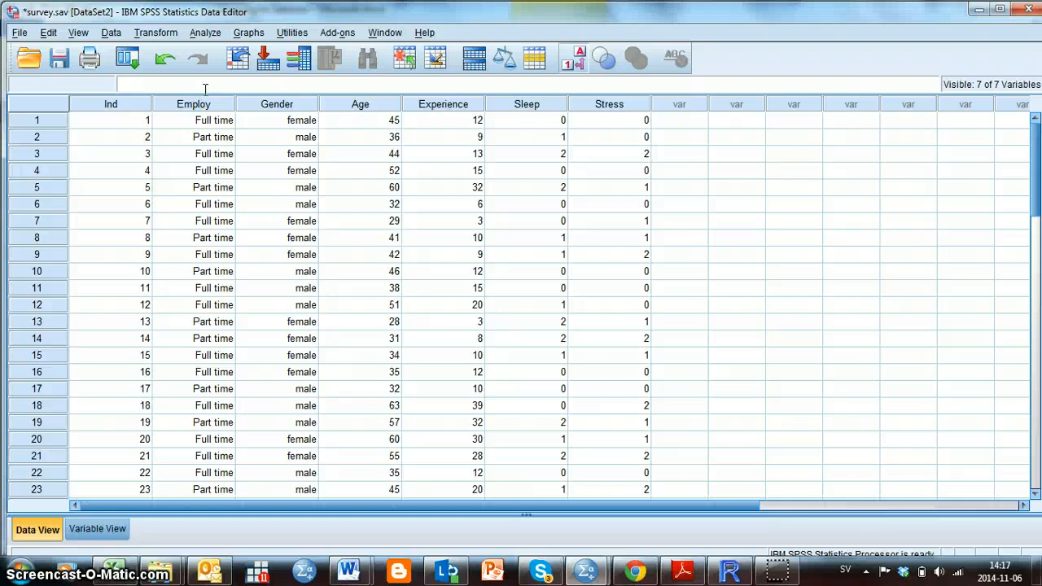
click(205, 32)
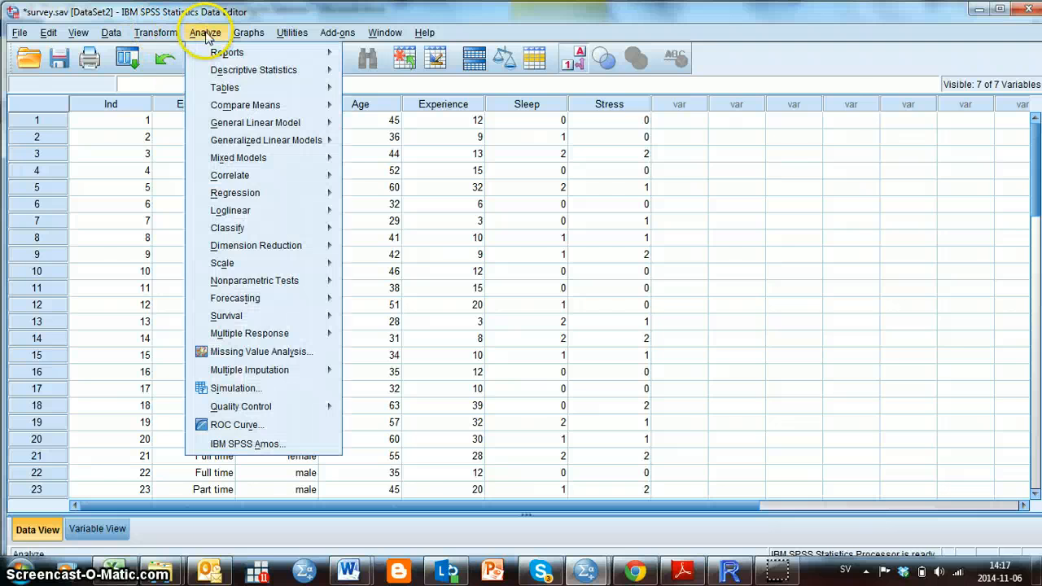
click(253, 70)
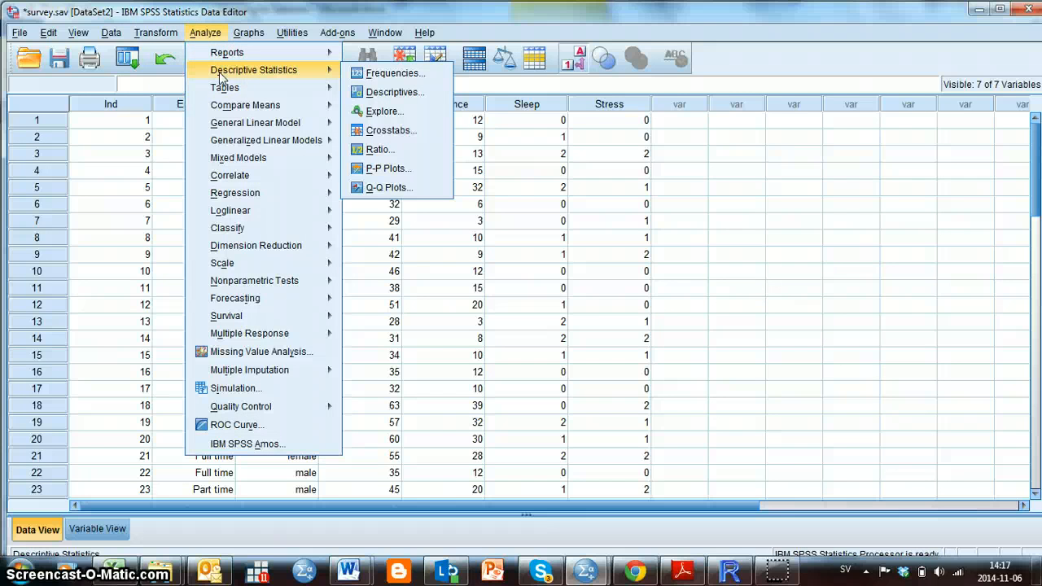
Run Frequencies with Employment type as the analysed variable
click(393, 73)
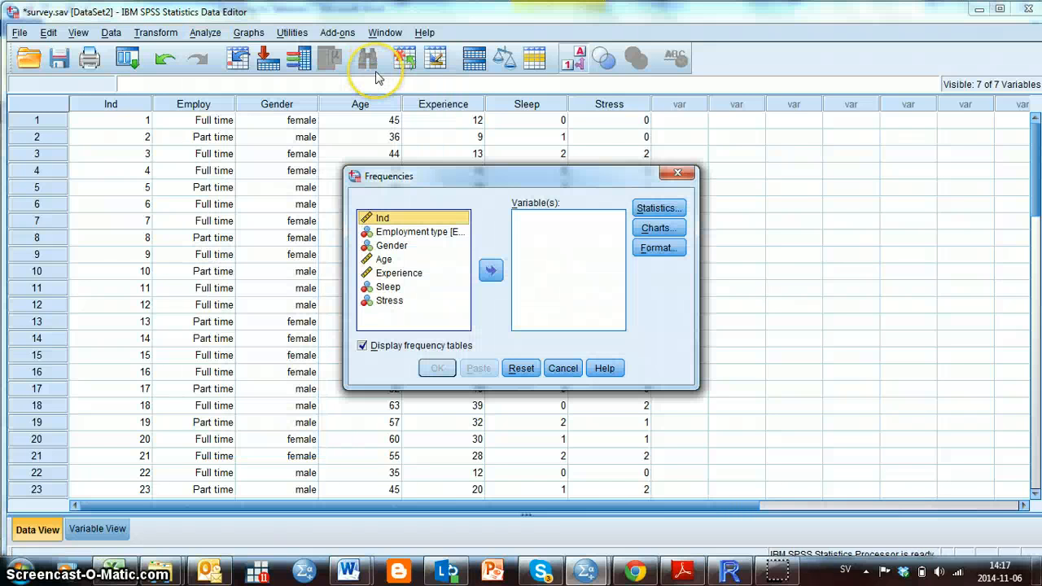
mouse_move(376, 73)
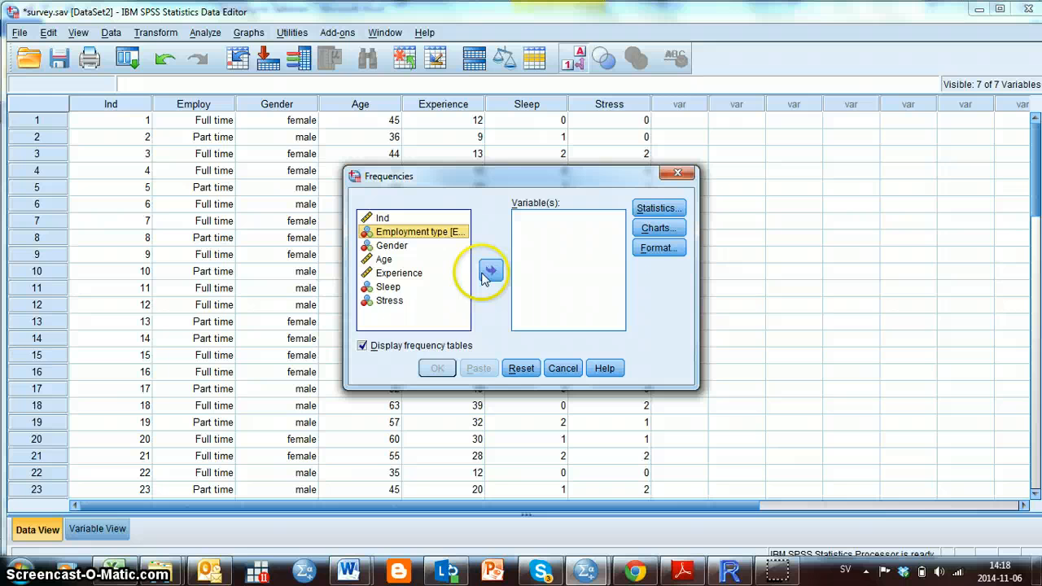
click(489, 270)
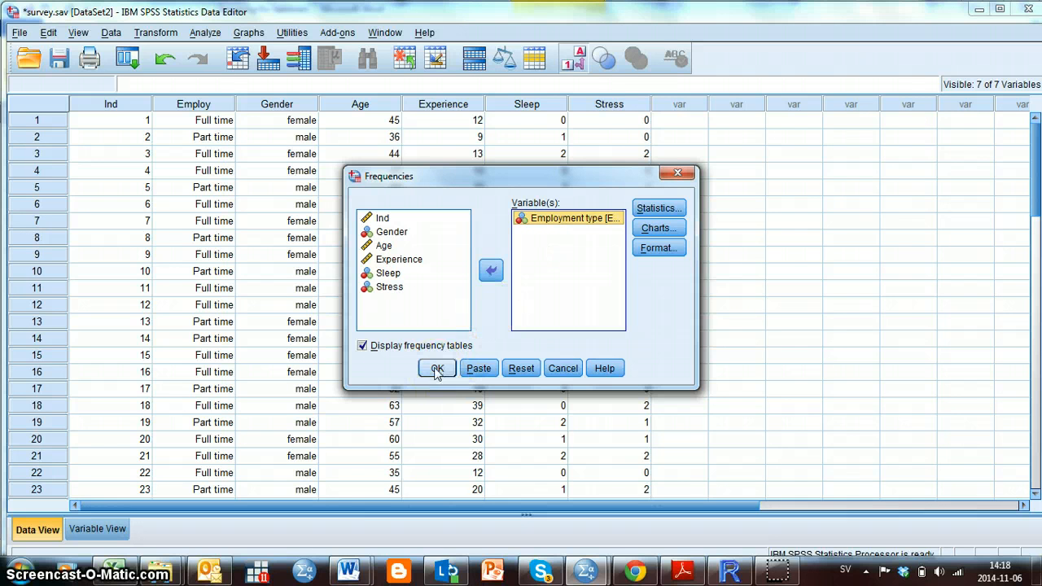
click(437, 368)
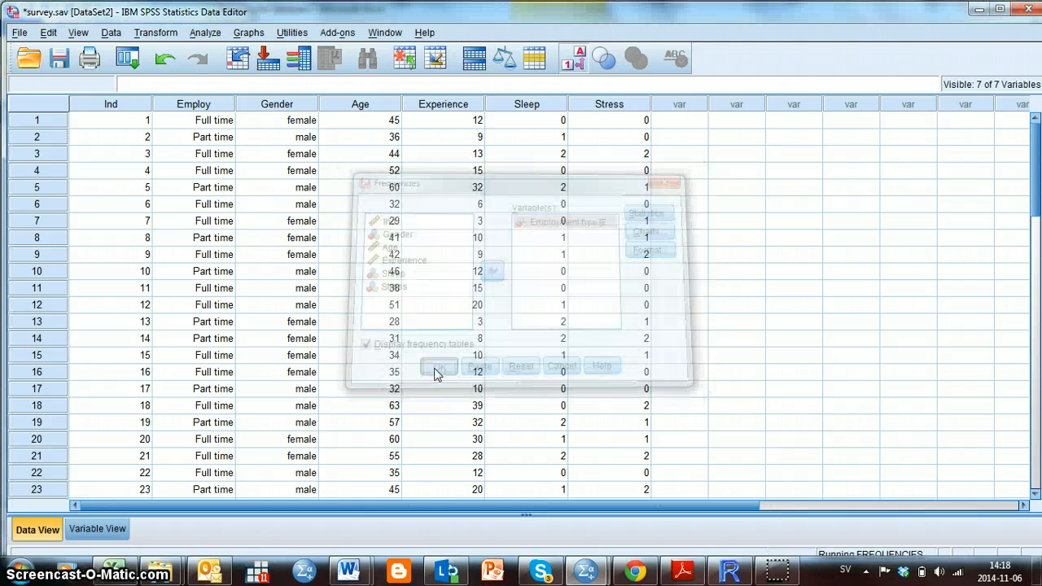
Review the Employment type frequencies (18 part time, 32 full time) and reopen Analyze
click(438, 365)
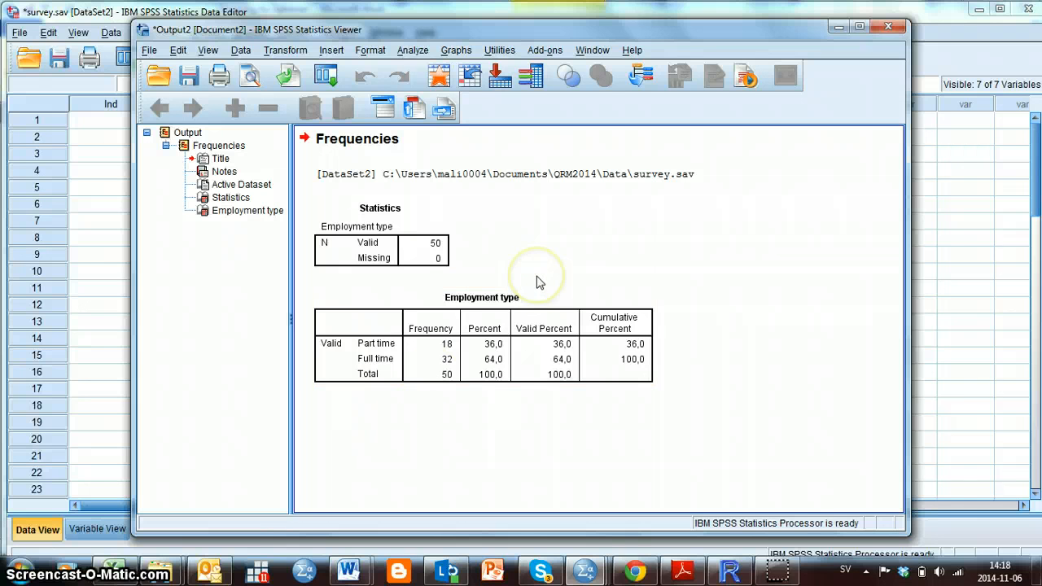
mouse_move(535, 289)
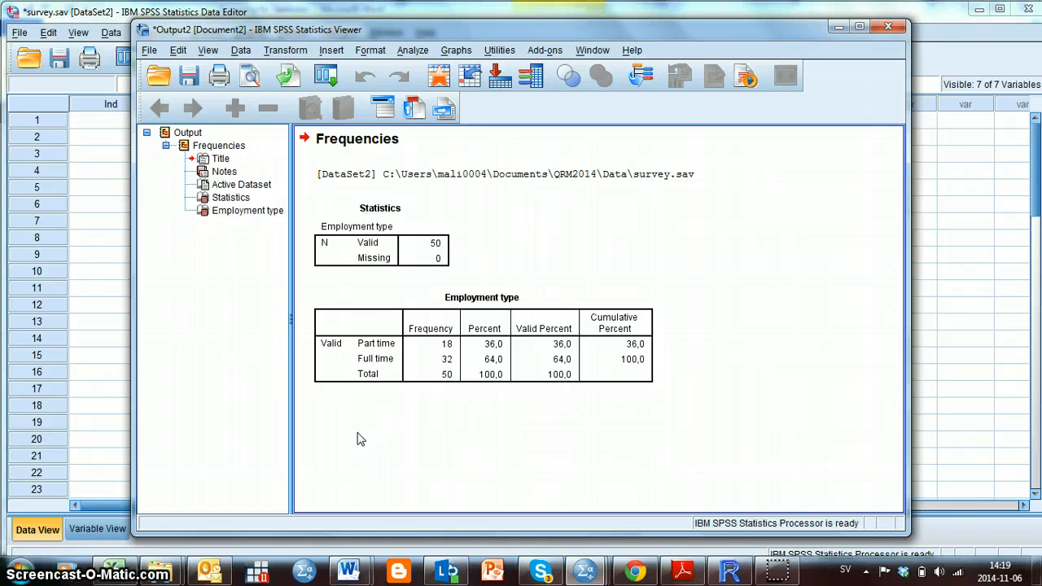
mouse_move(413, 50)
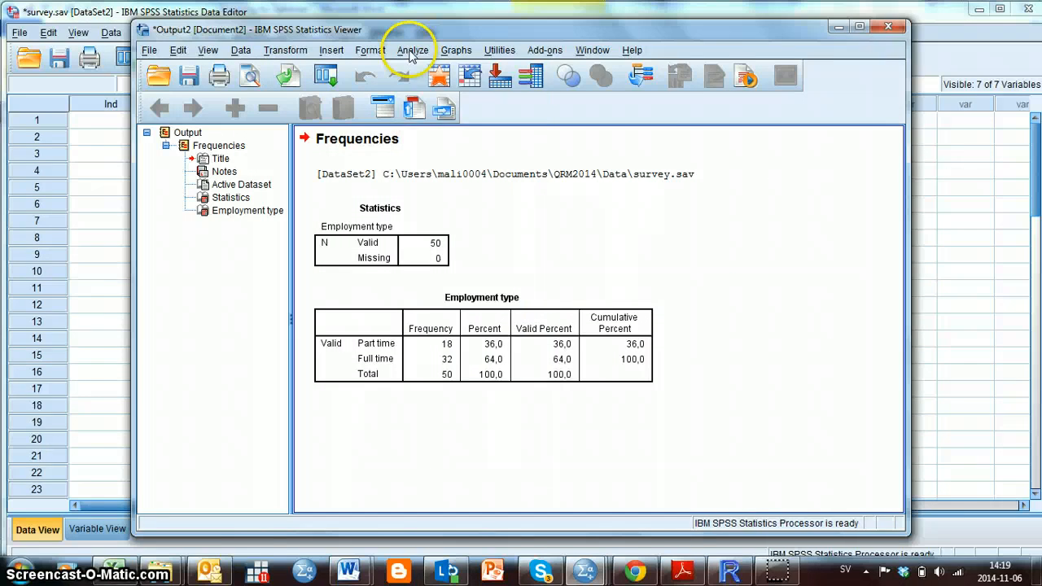
click(413, 50)
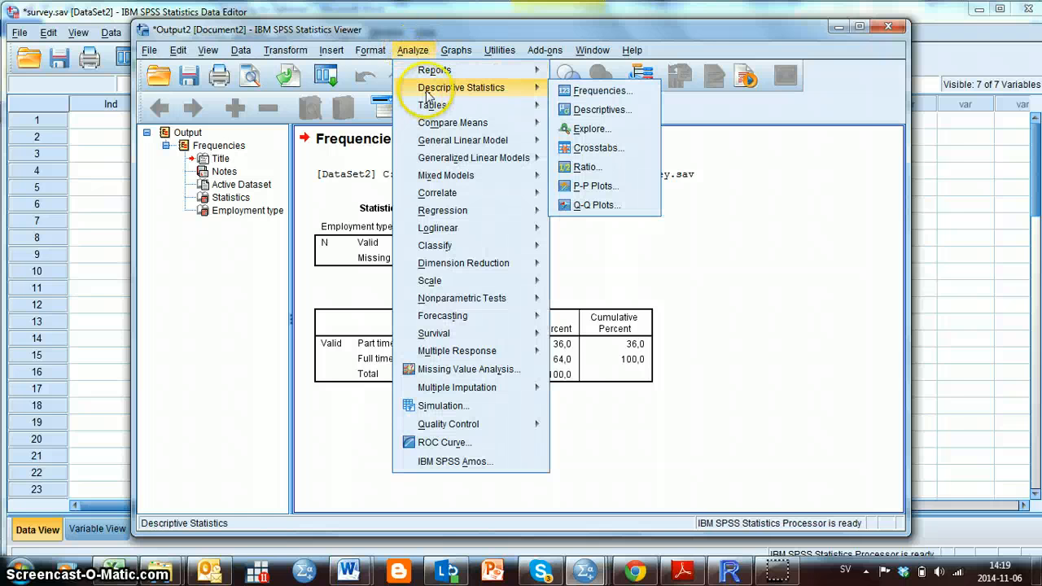
Set up Frequencies for Age only, replacing Employment type, with frequency tables turned off
click(602, 90)
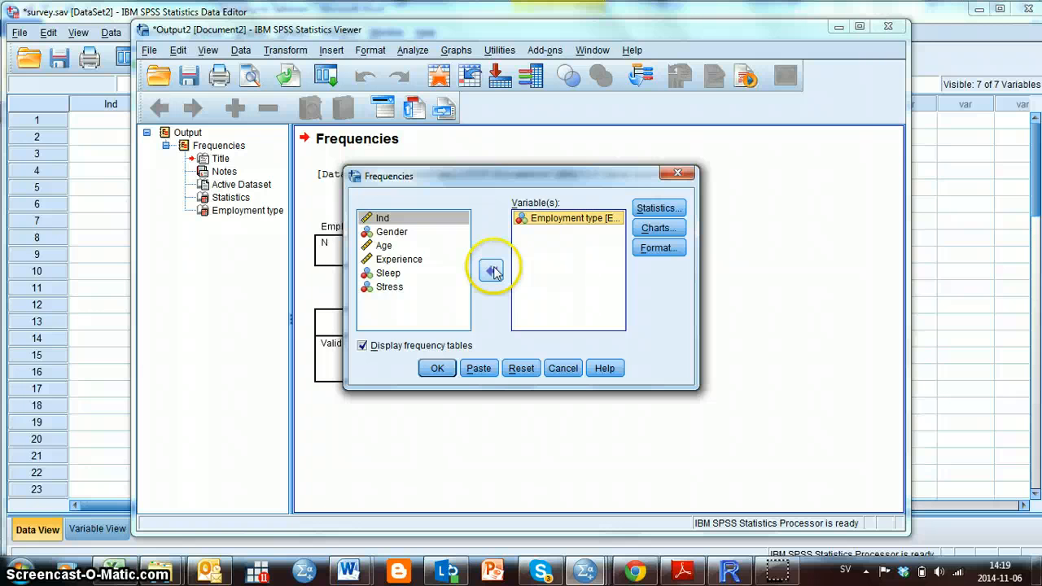
click(492, 270)
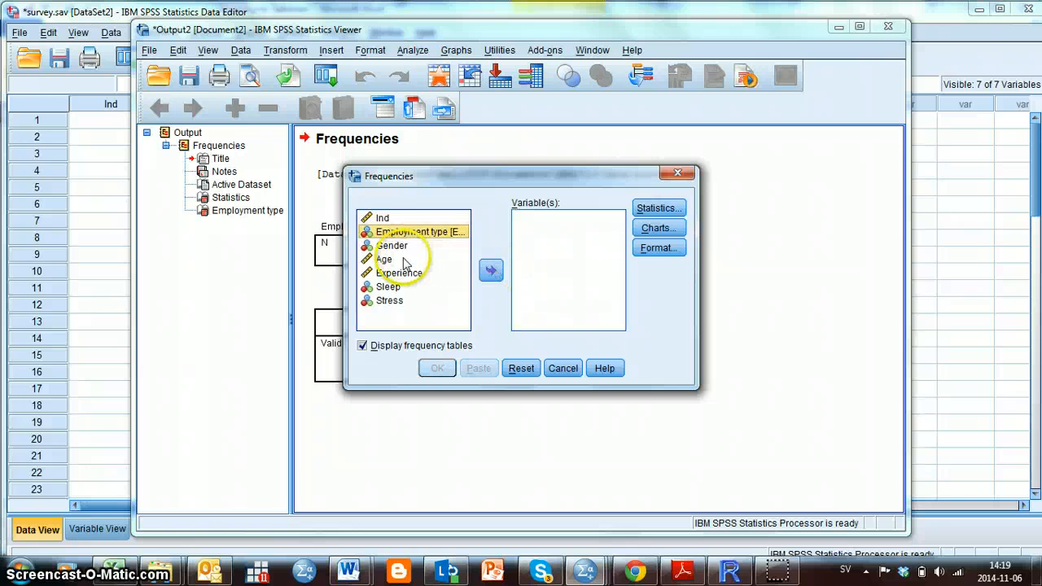
click(384, 259)
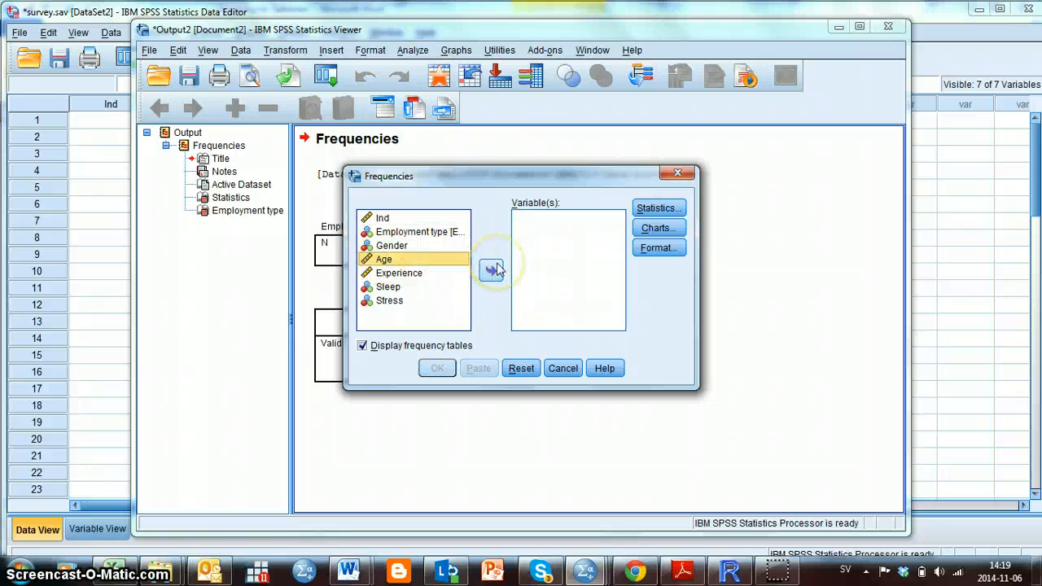
click(493, 269)
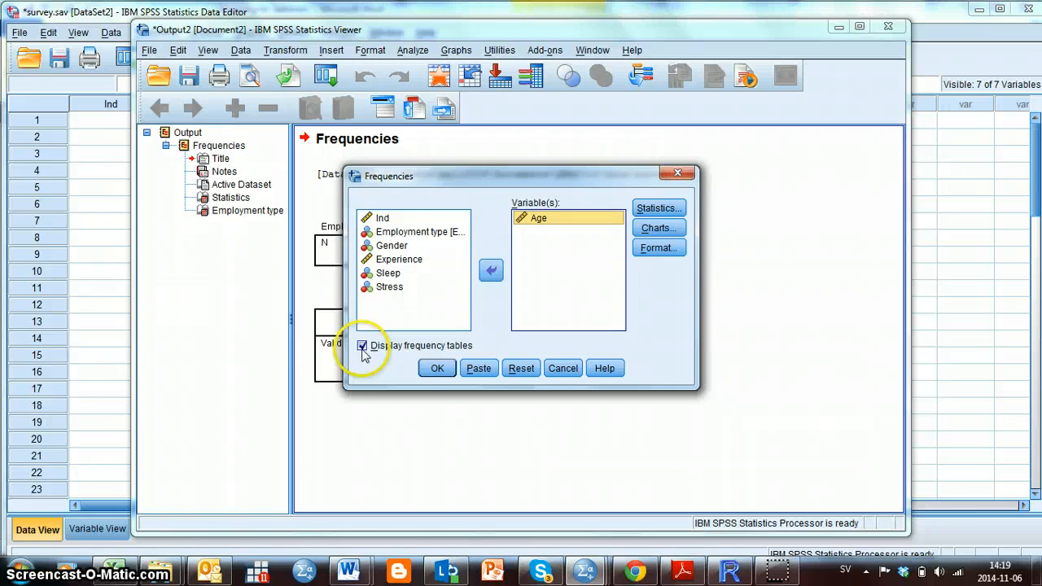
click(362, 346)
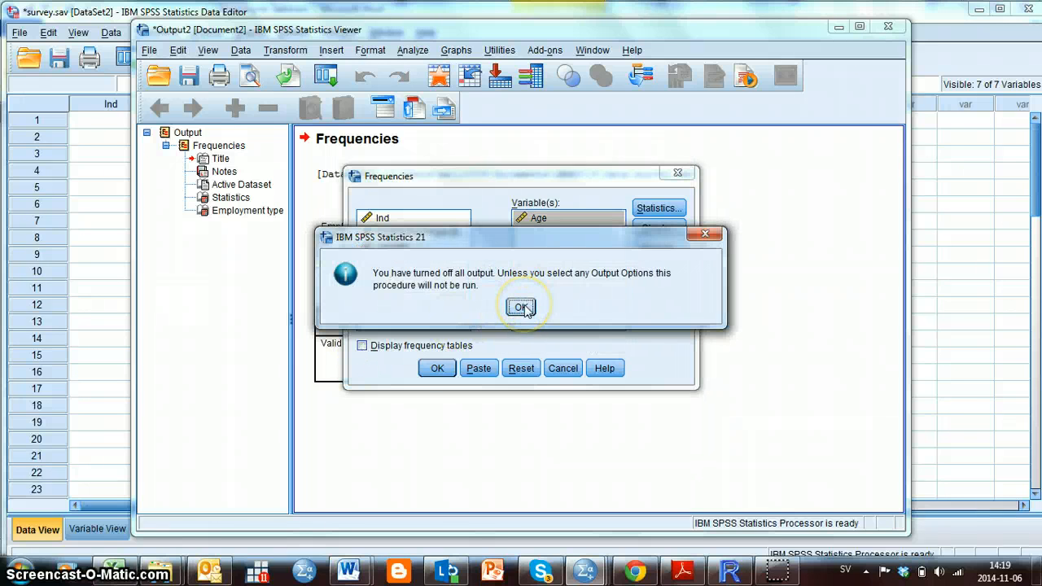
click(520, 307)
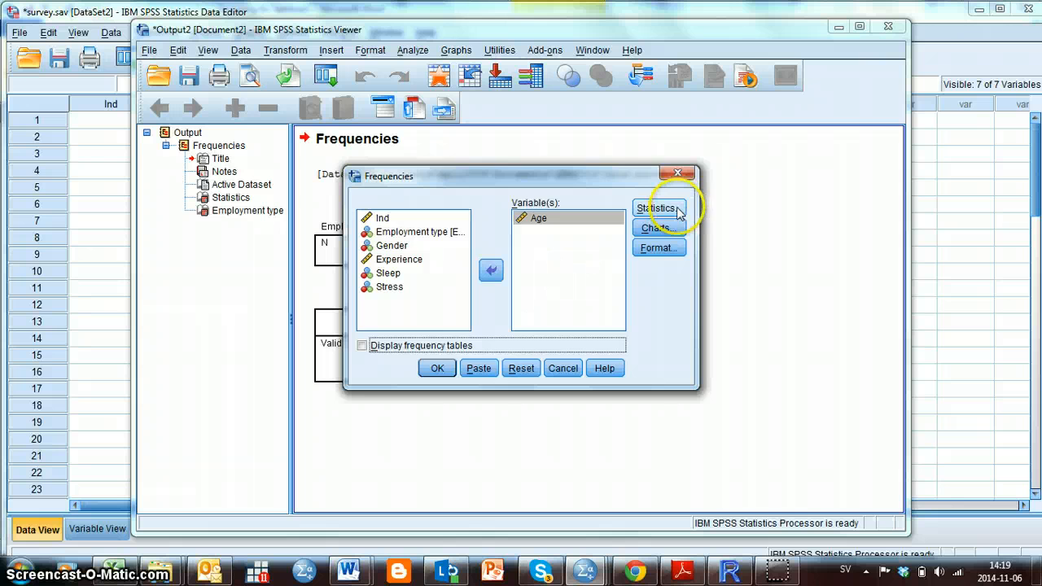
Request mean, median, quartiles and standard deviation for Age, then run the analysis
click(657, 208)
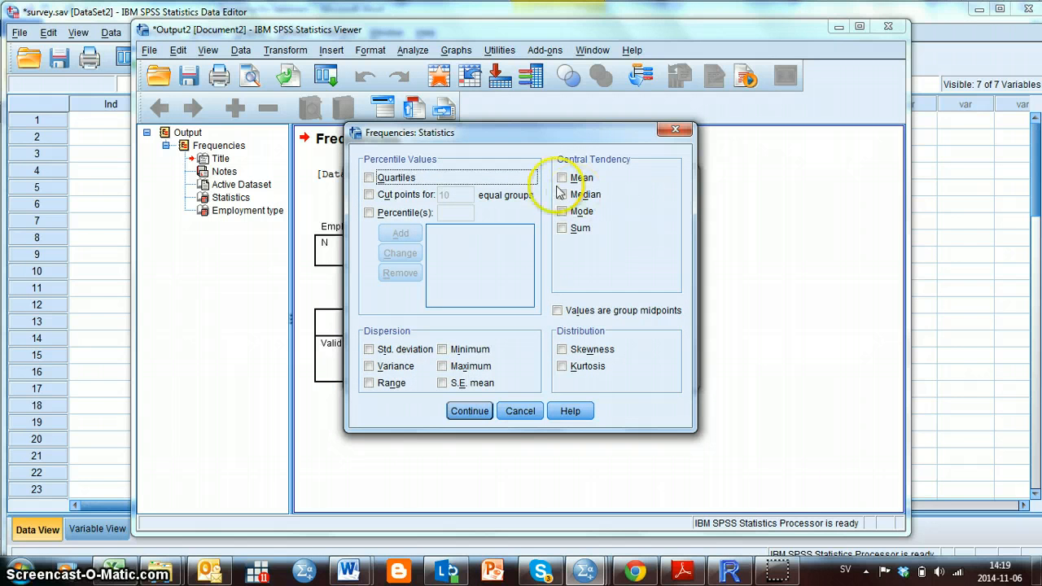
click(561, 177)
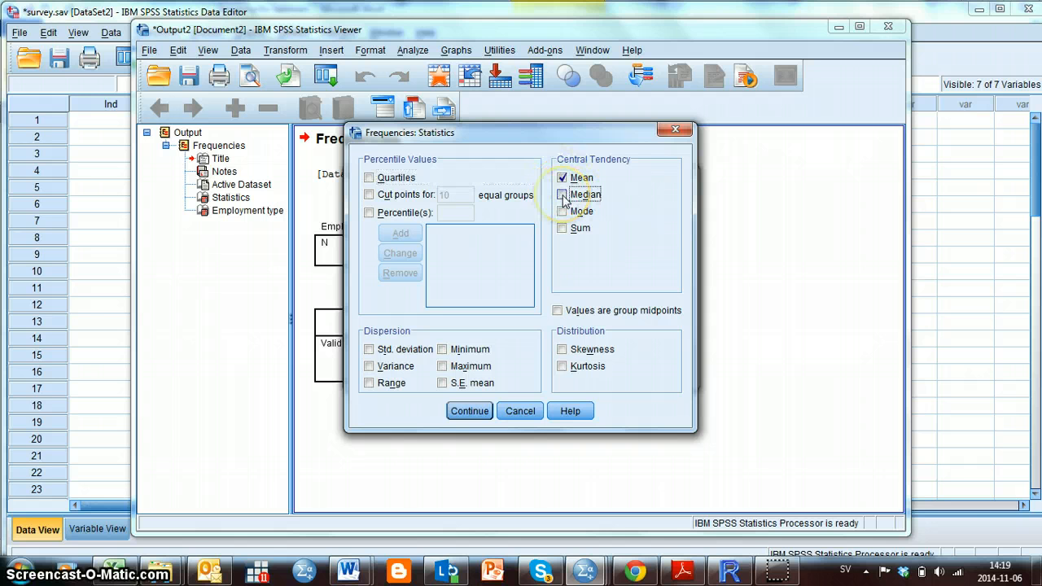
click(562, 195)
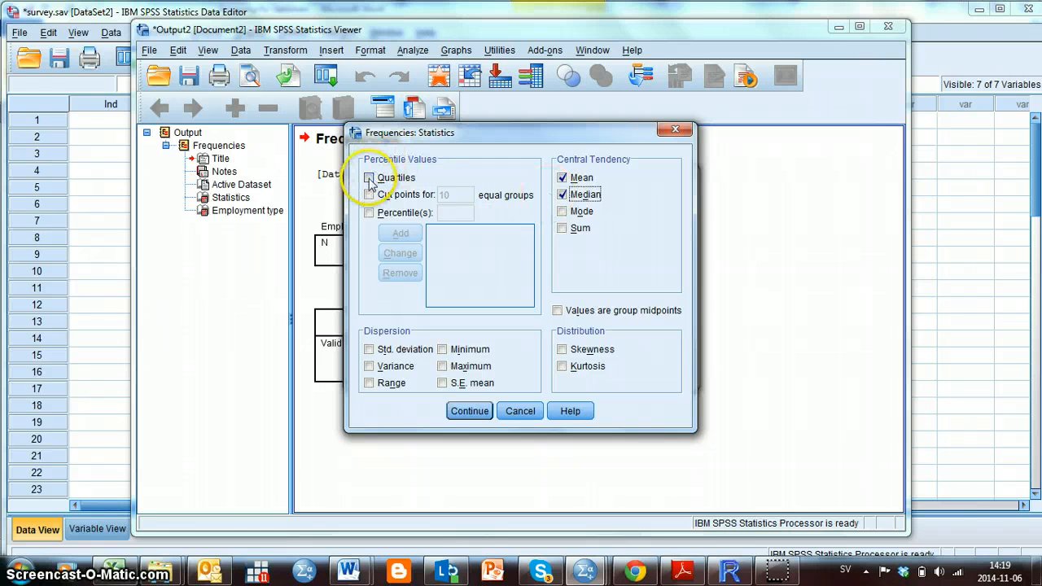
click(369, 177)
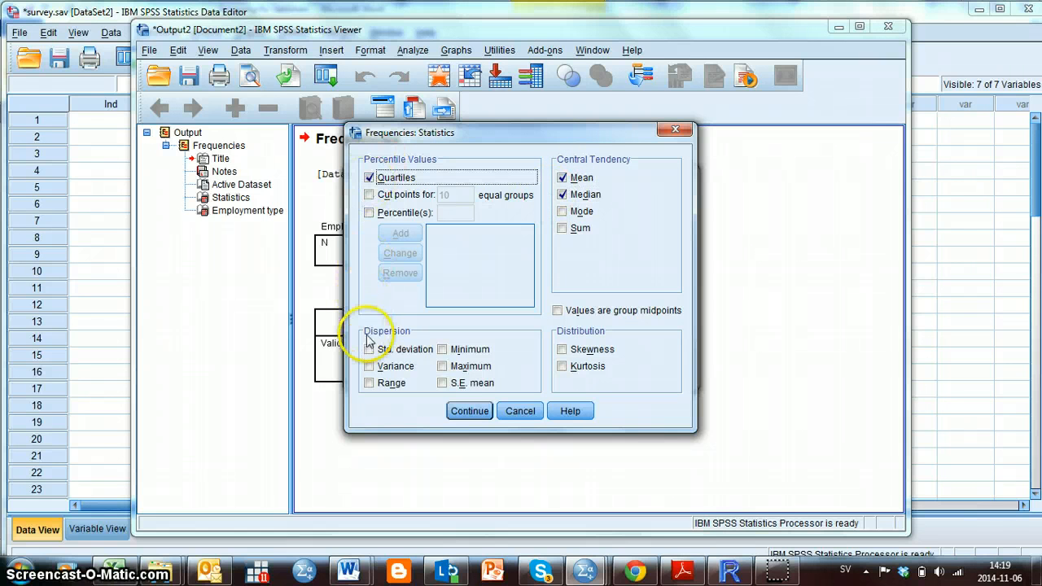
click(369, 349)
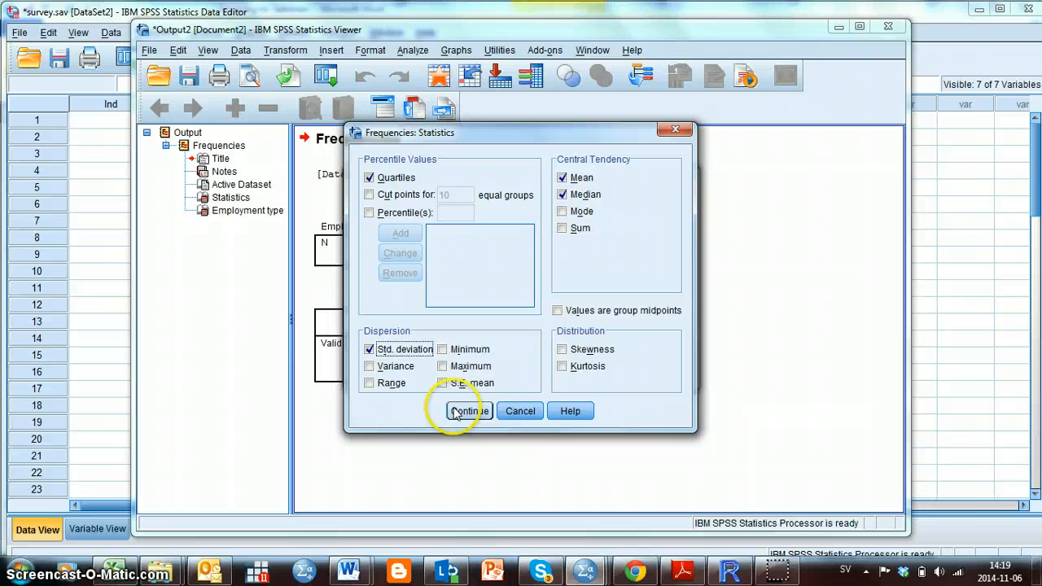
click(469, 410)
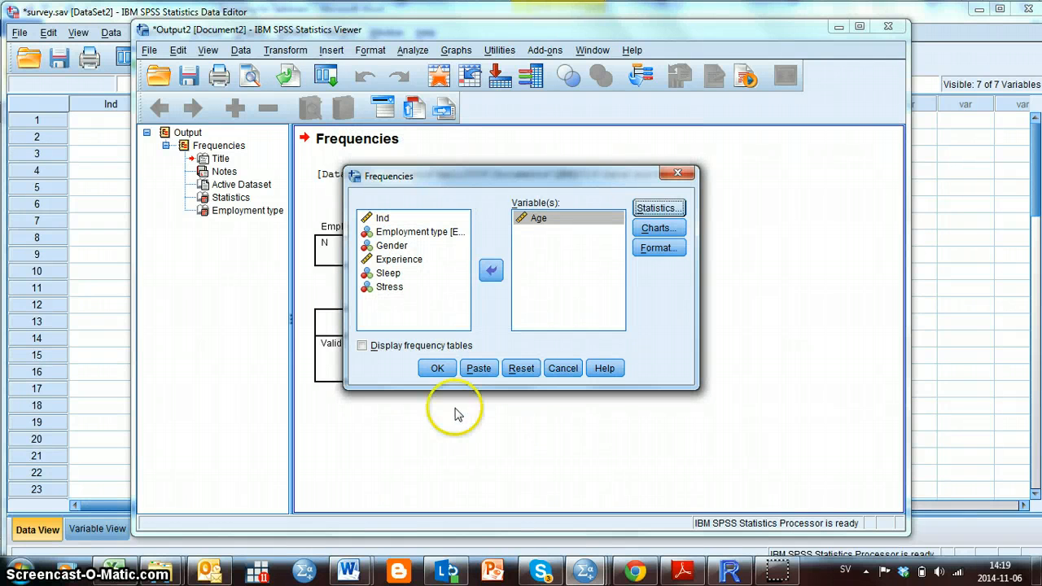
click(436, 368)
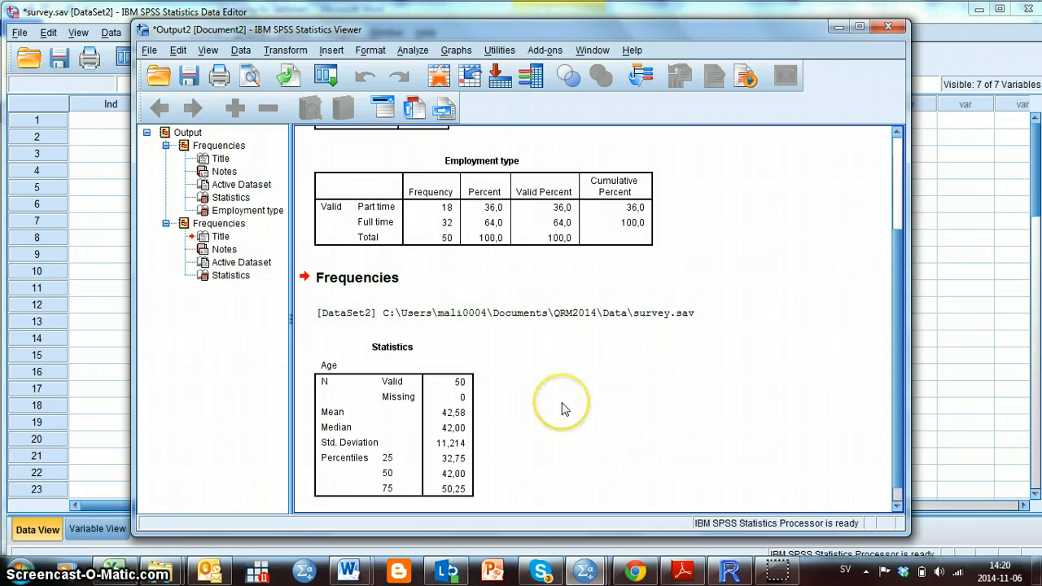
mouse_move(547, 398)
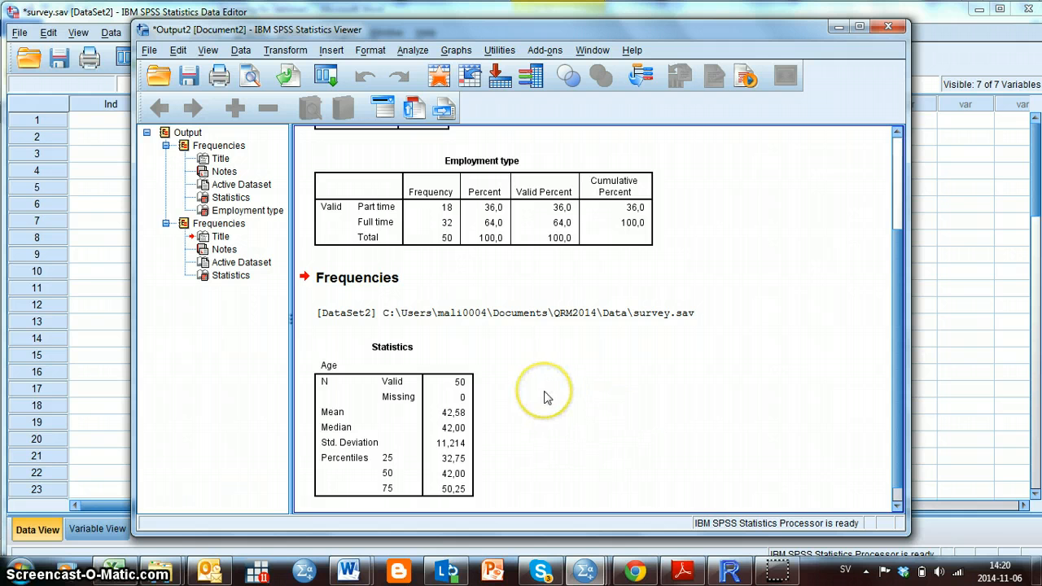
mouse_move(324, 365)
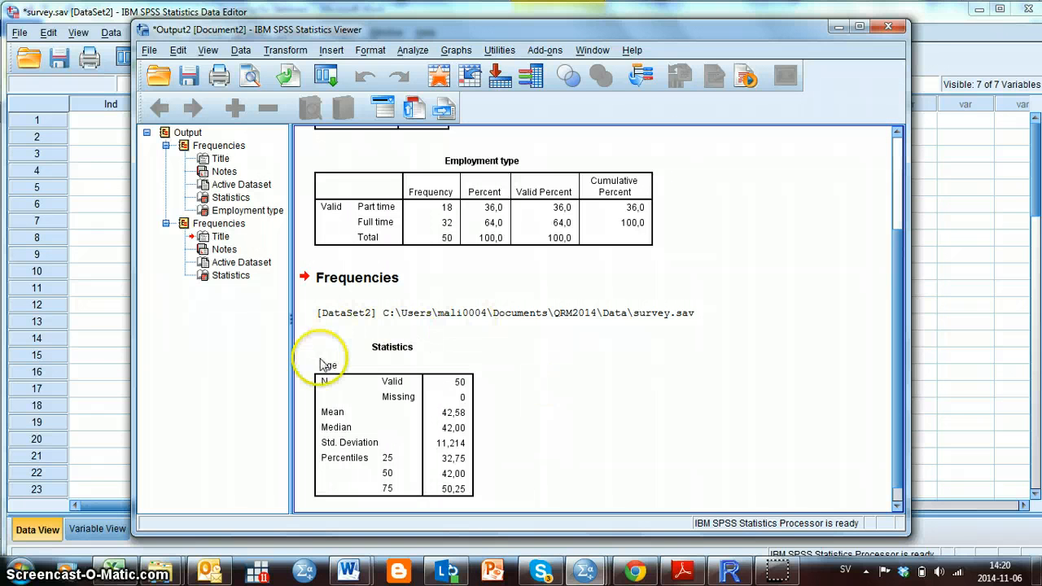
mouse_move(513, 419)
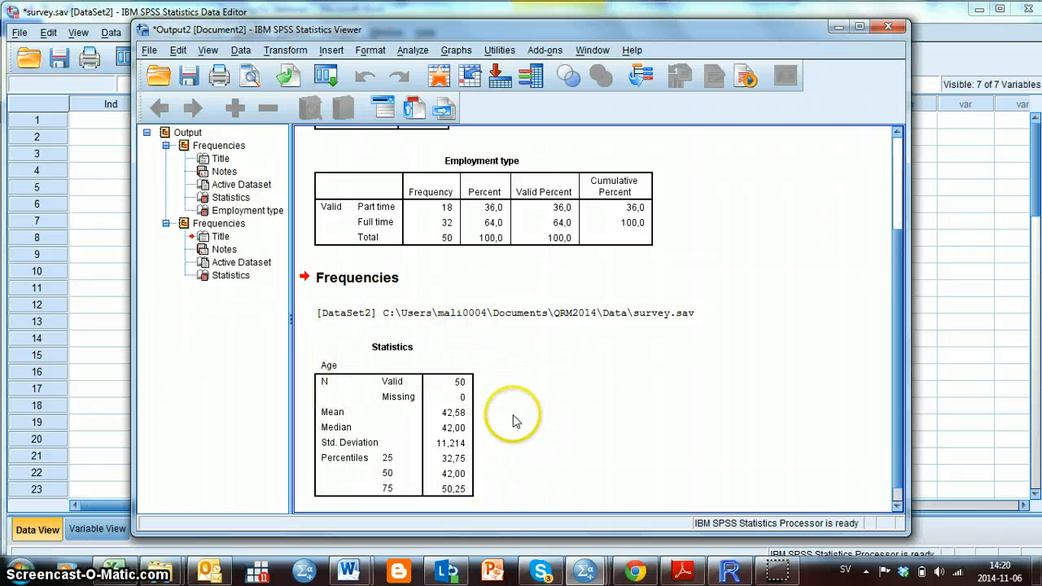
mouse_move(503, 446)
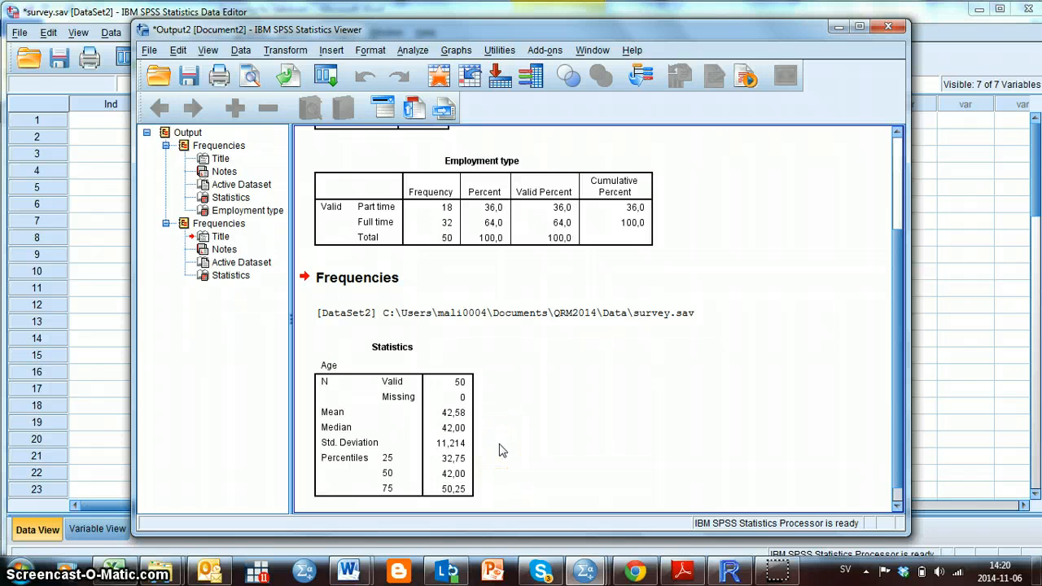
mouse_move(501, 472)
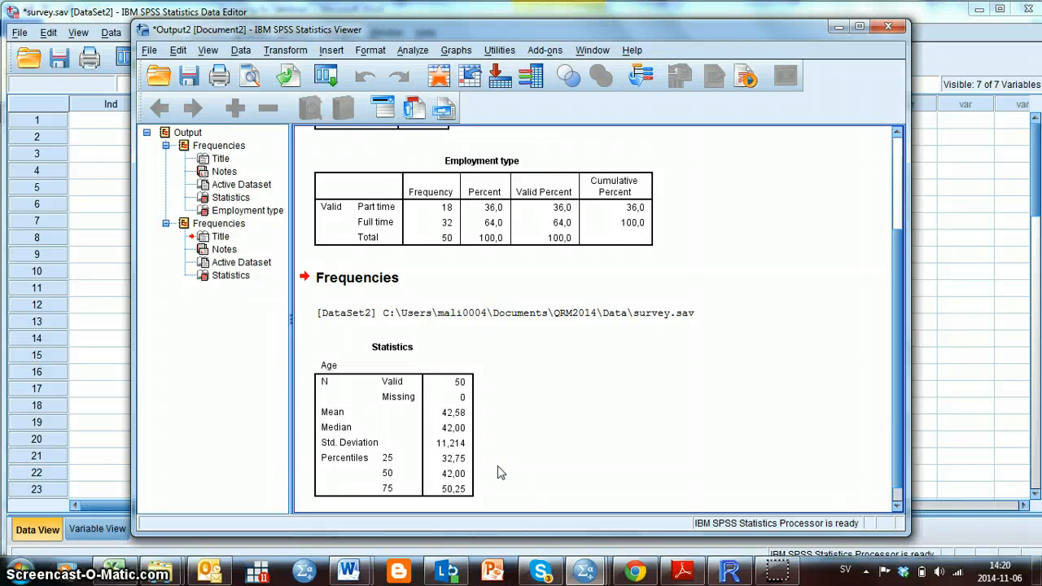
click(336, 474)
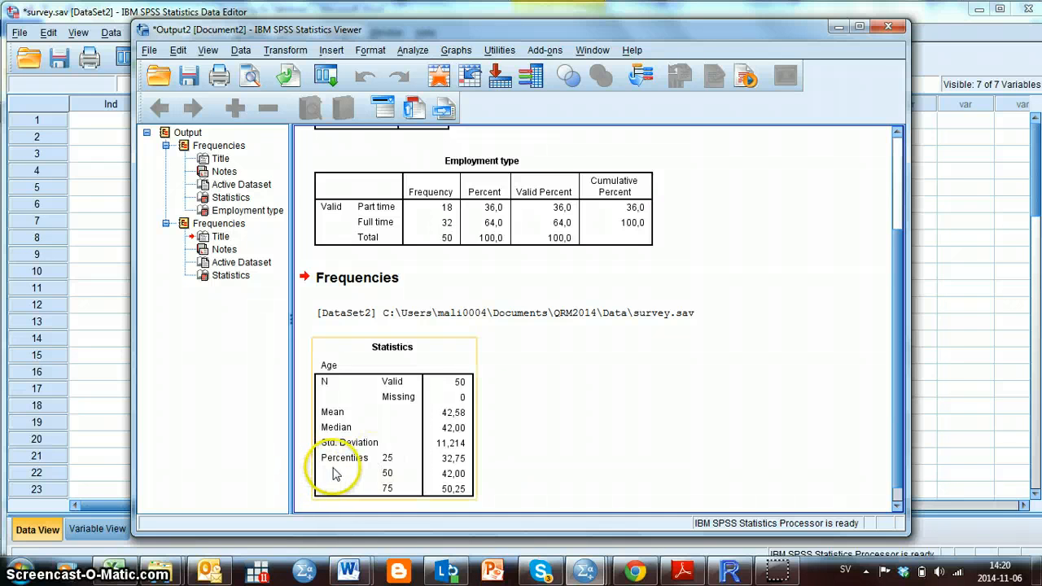
mouse_move(358, 474)
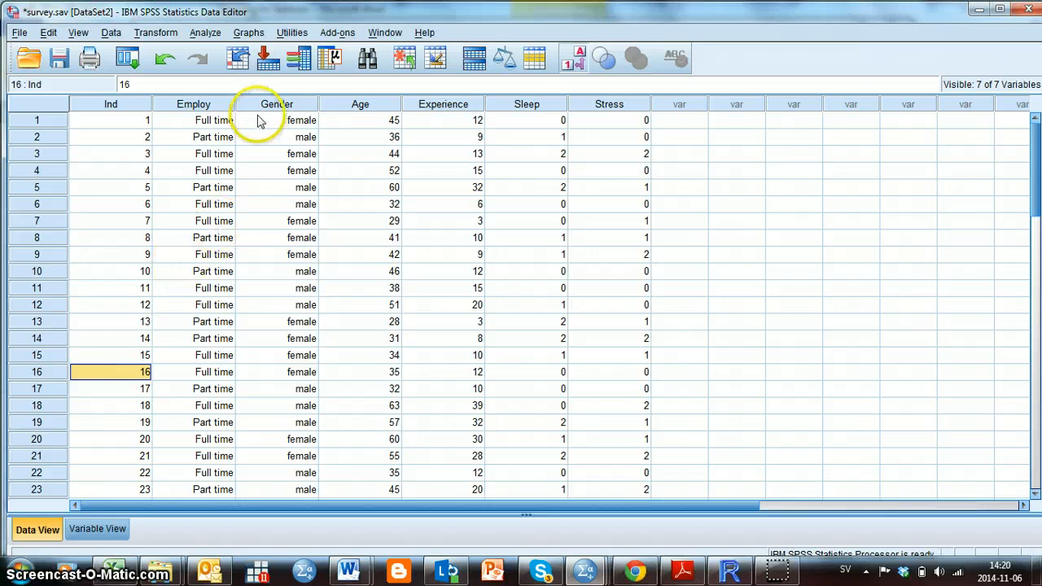
mouse_move(249, 58)
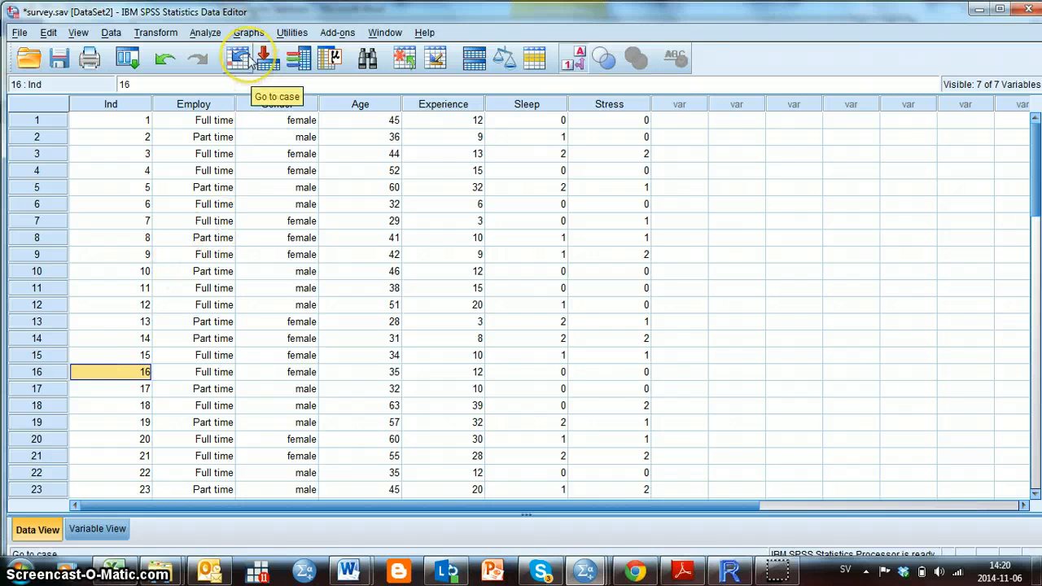
Launch Graphs > Chart Builder and dismiss the measurement-level notice
click(248, 32)
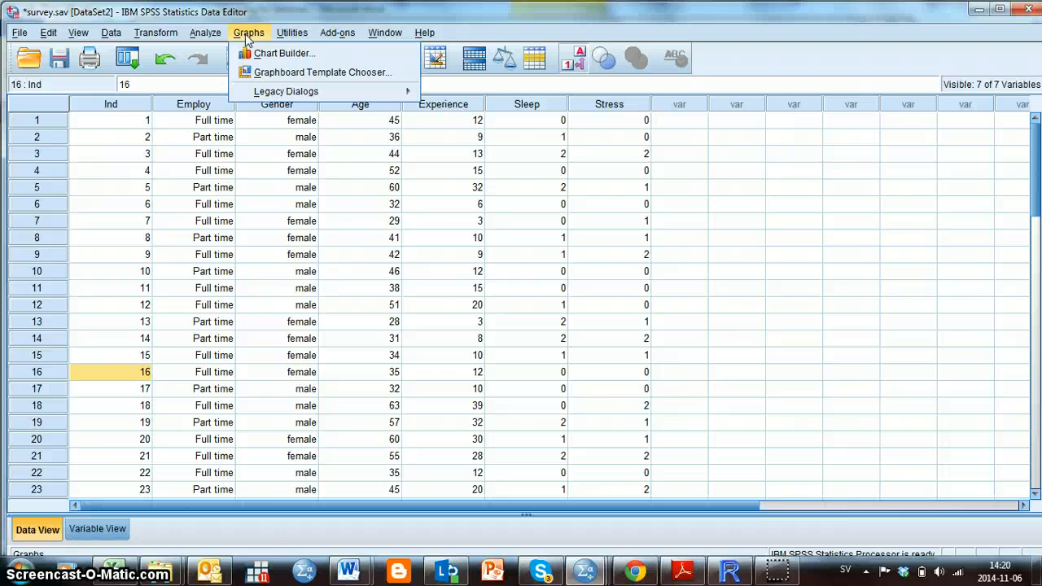
click(283, 53)
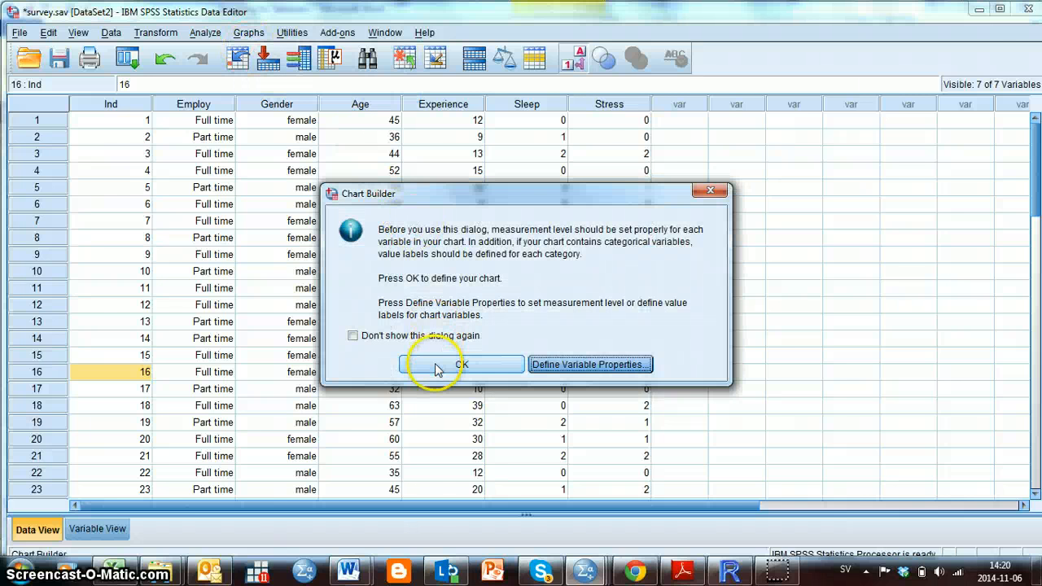
click(461, 364)
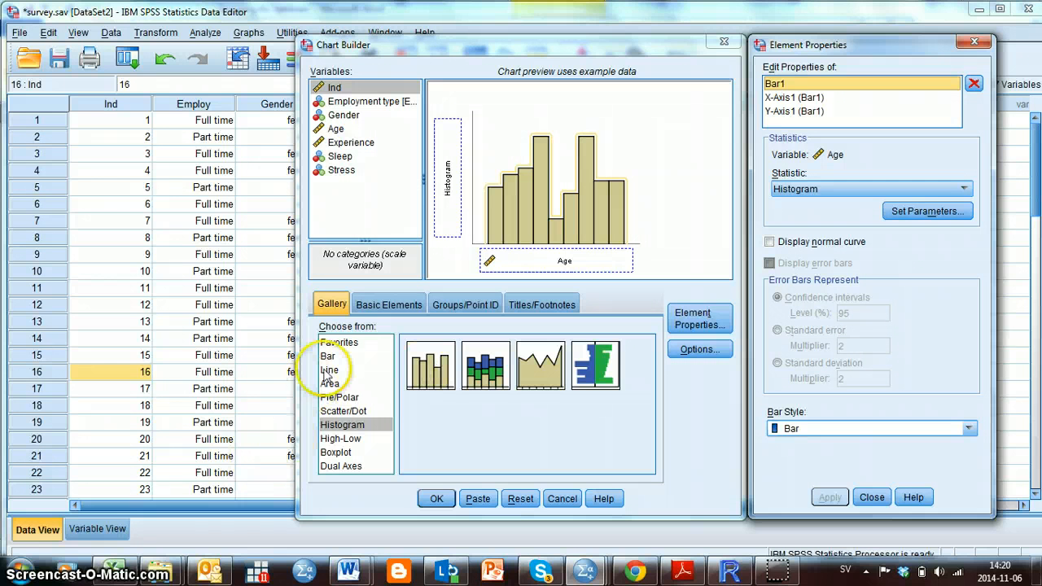
Create a bar chart with Gender on the X-axis from the Bar gallery
click(327, 355)
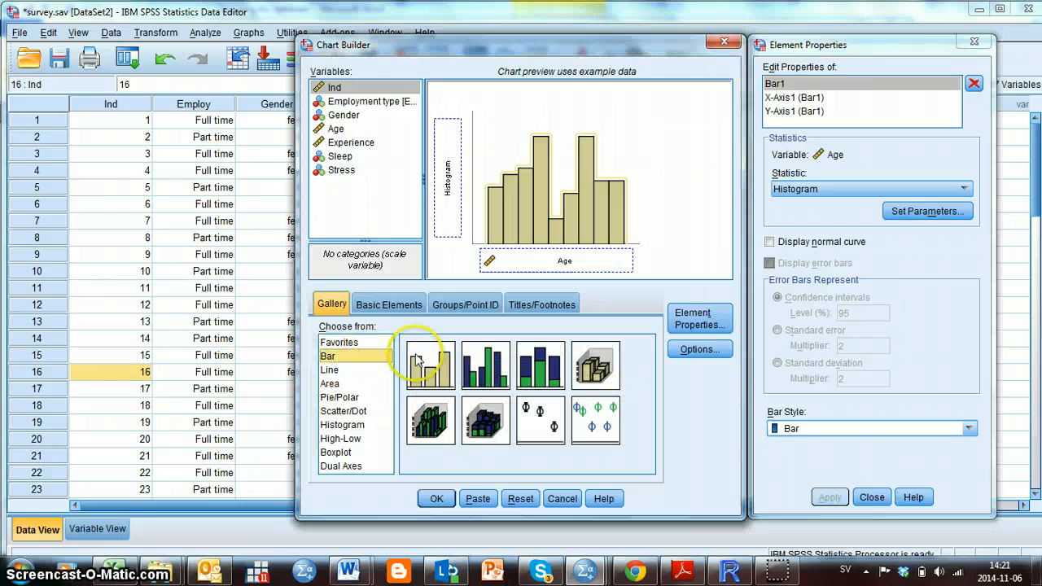
mouse_move(429, 365)
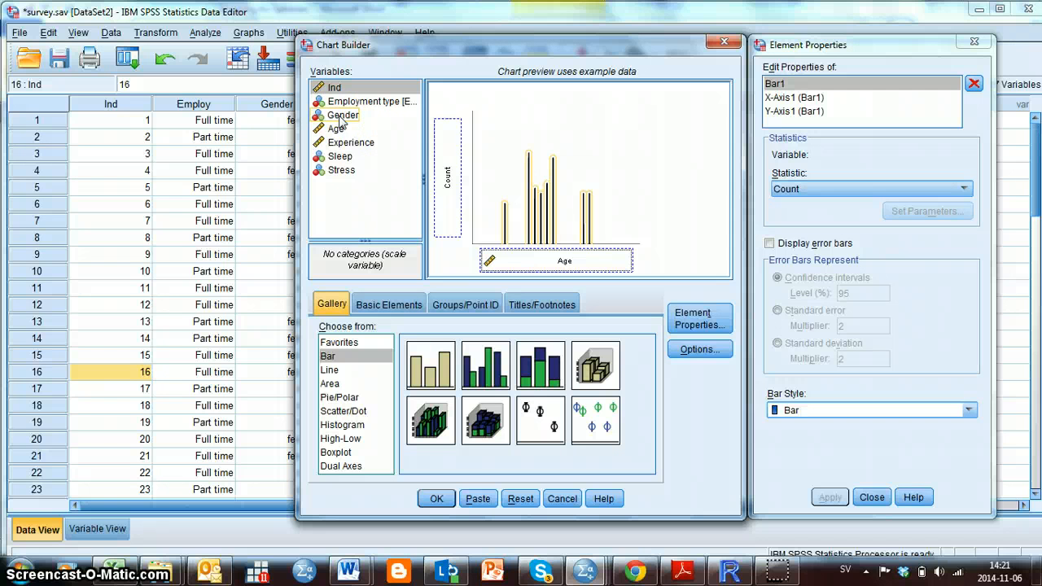
click(343, 115)
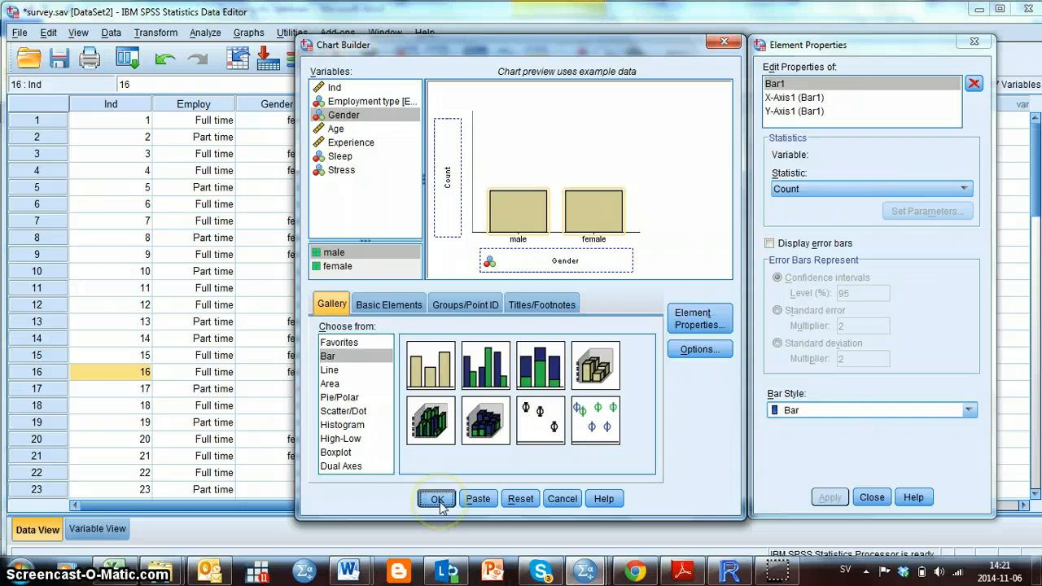
click(437, 498)
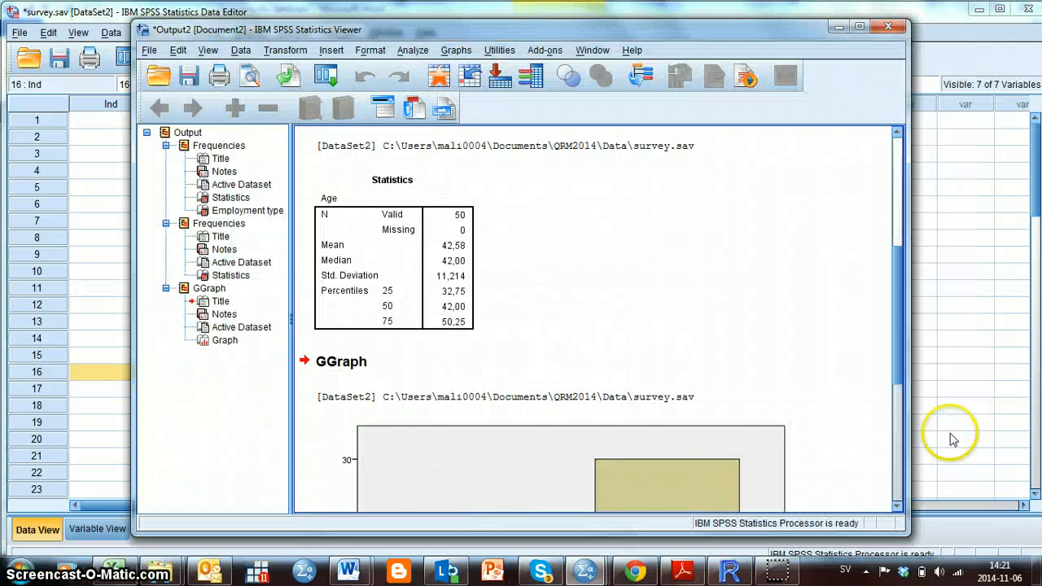
scroll(down, 3)
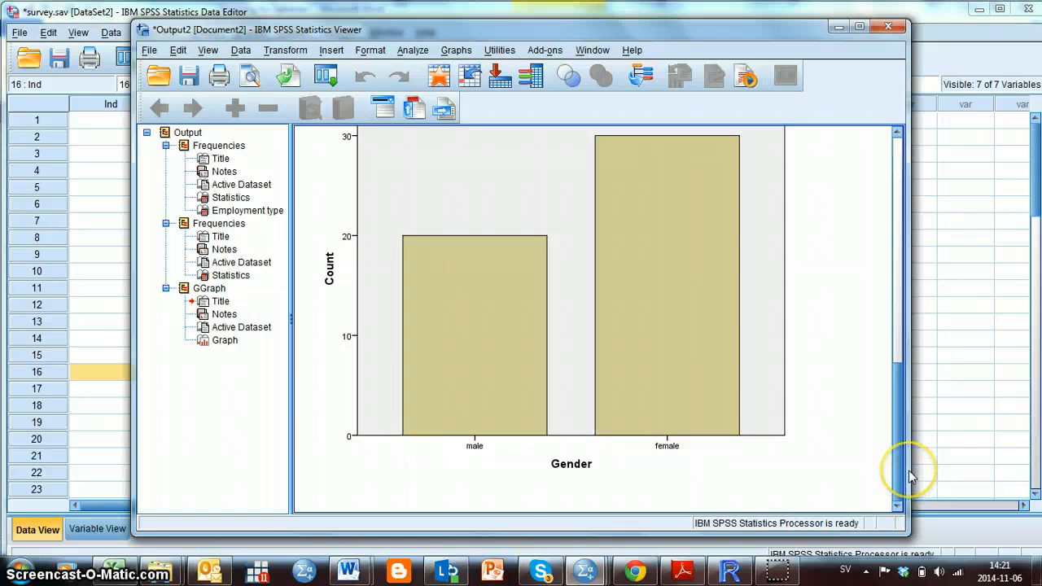
scroll(down, 3)
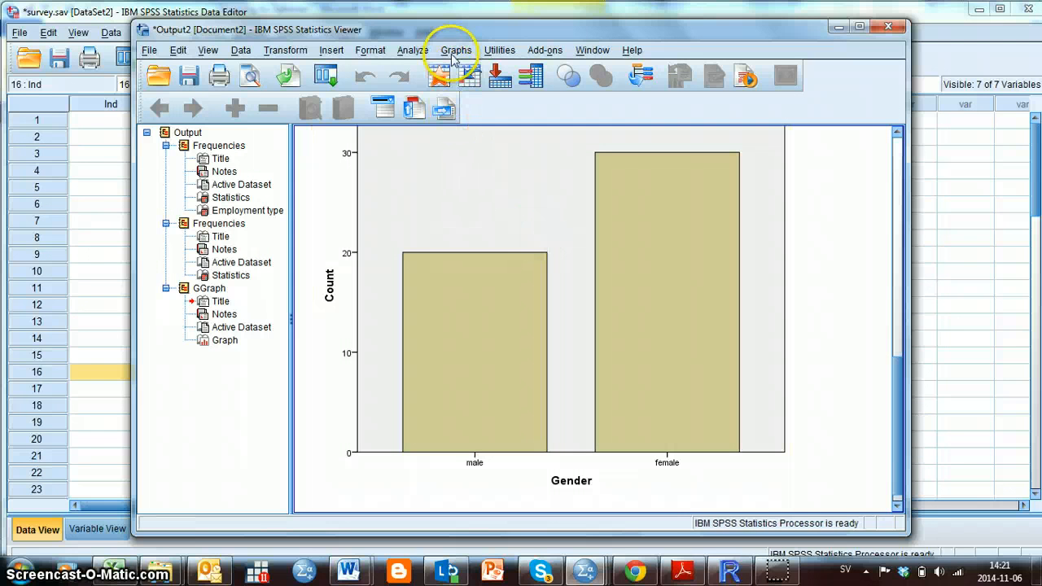
Build an Age histogram in Chart Builder, reporting mean 42.58, SD 11.214, N = 50
click(455, 50)
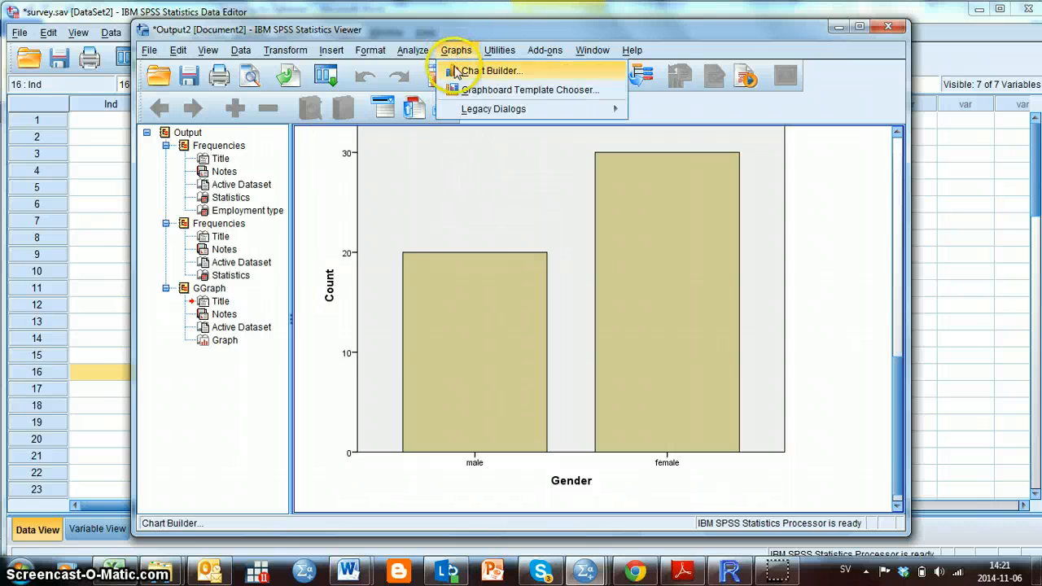
click(488, 71)
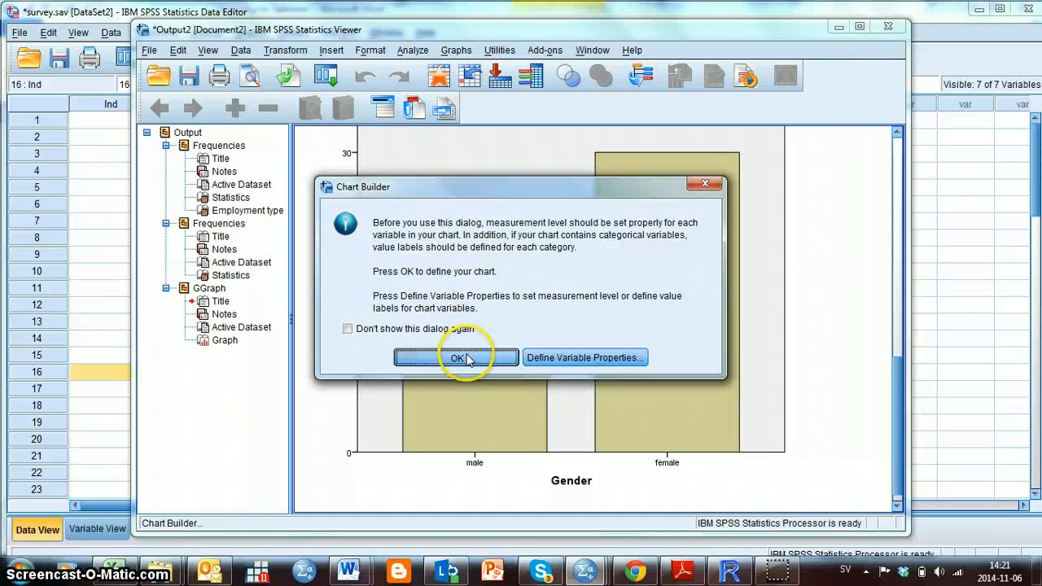
click(458, 358)
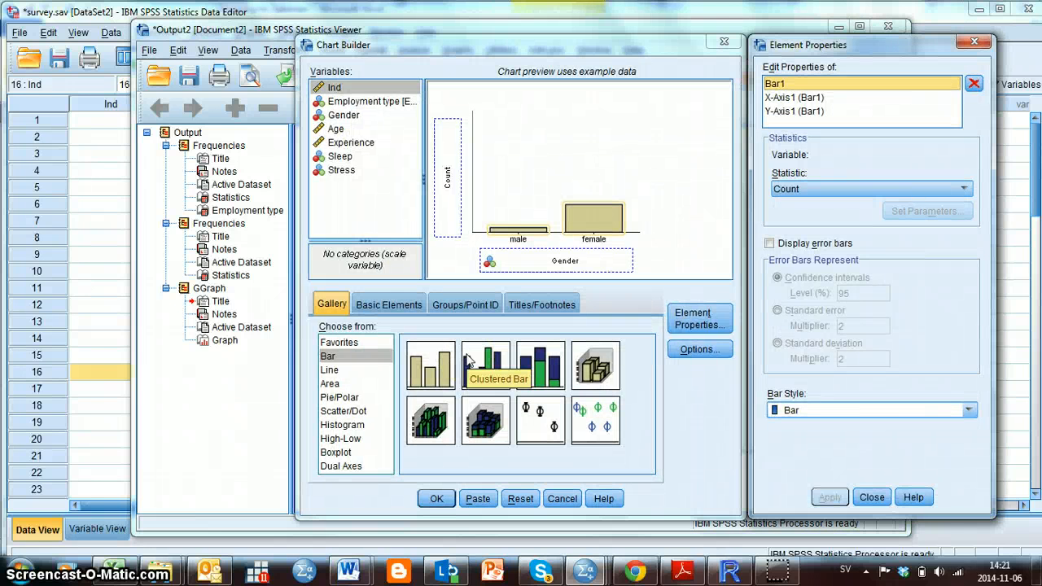
mouse_move(346, 431)
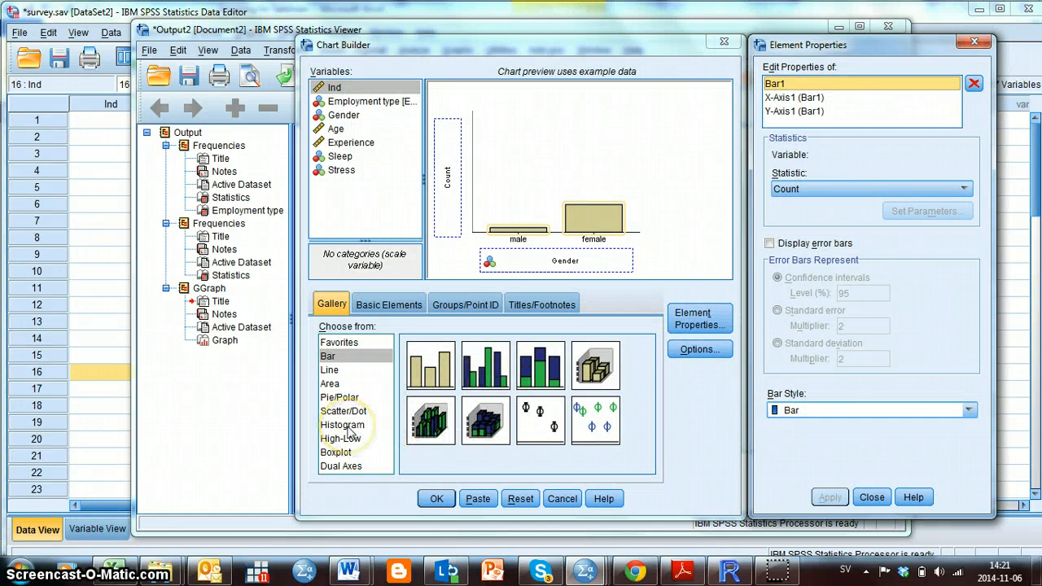
click(342, 425)
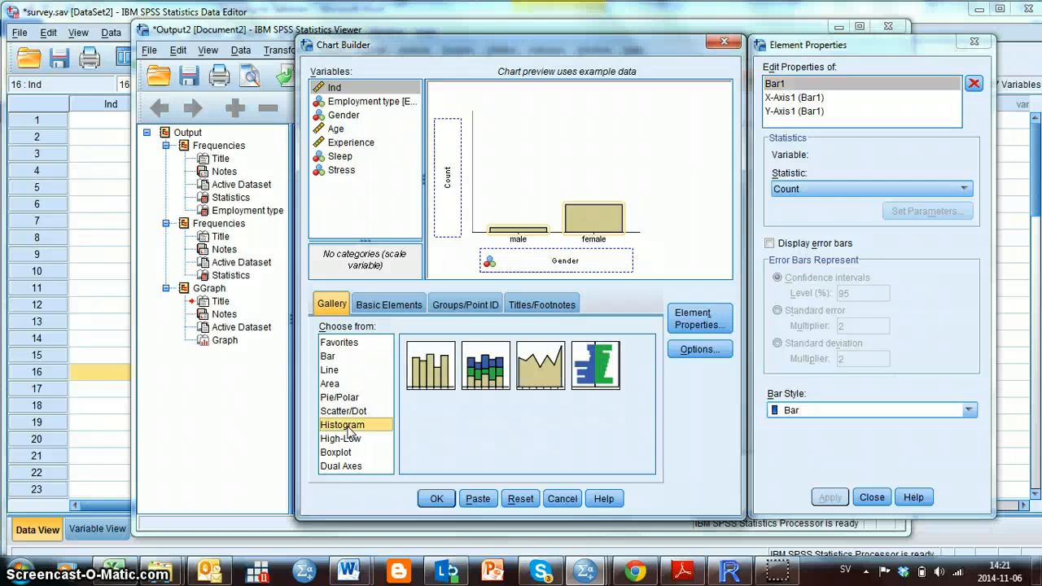
mouse_move(429, 366)
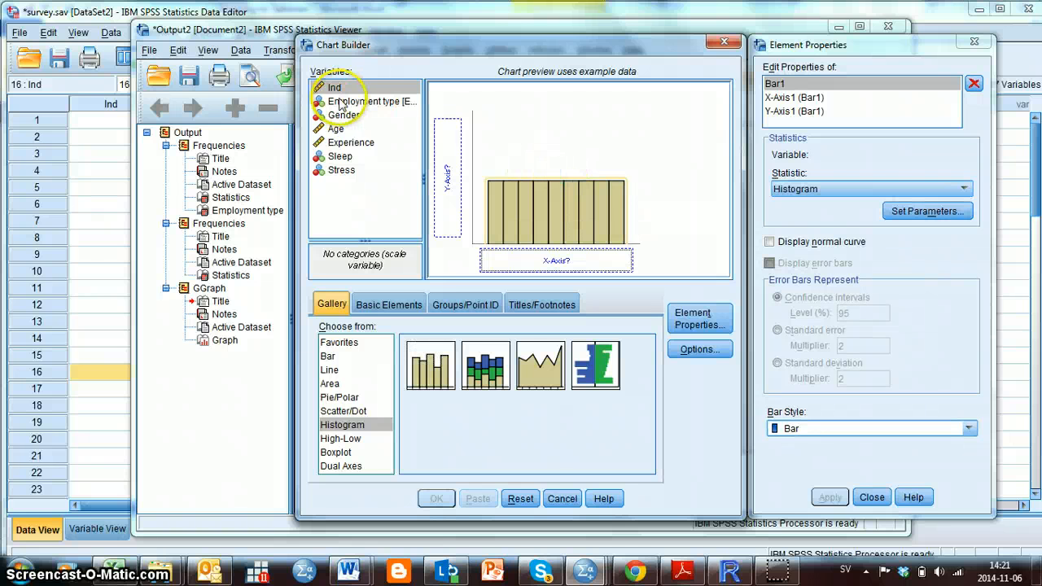
click(337, 128)
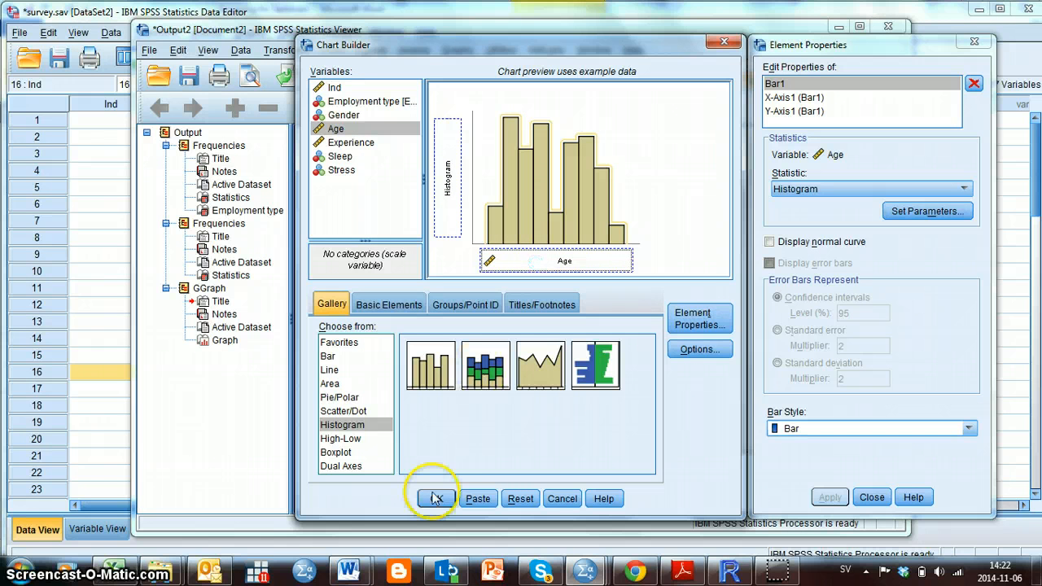
click(437, 498)
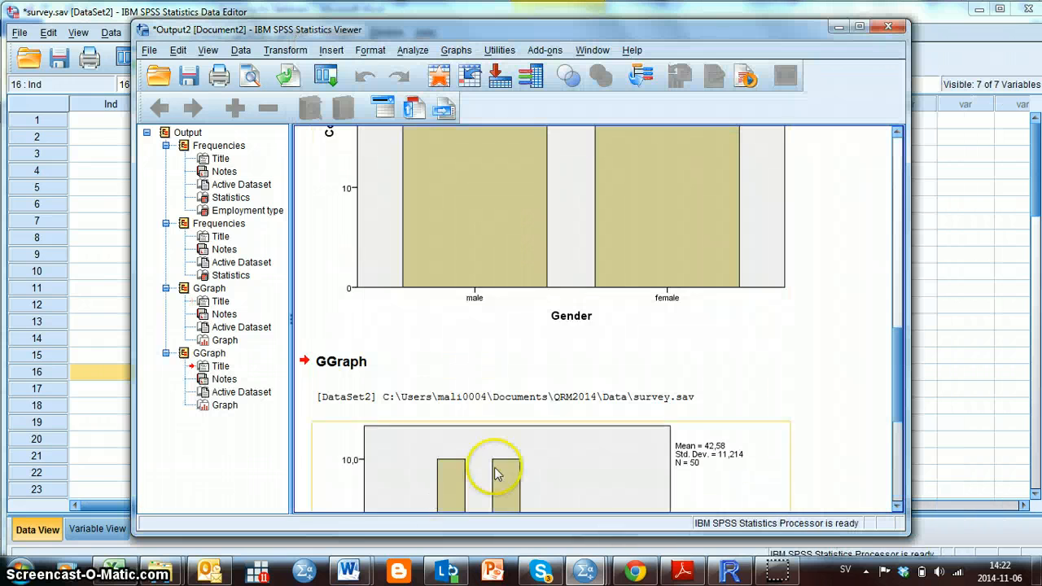